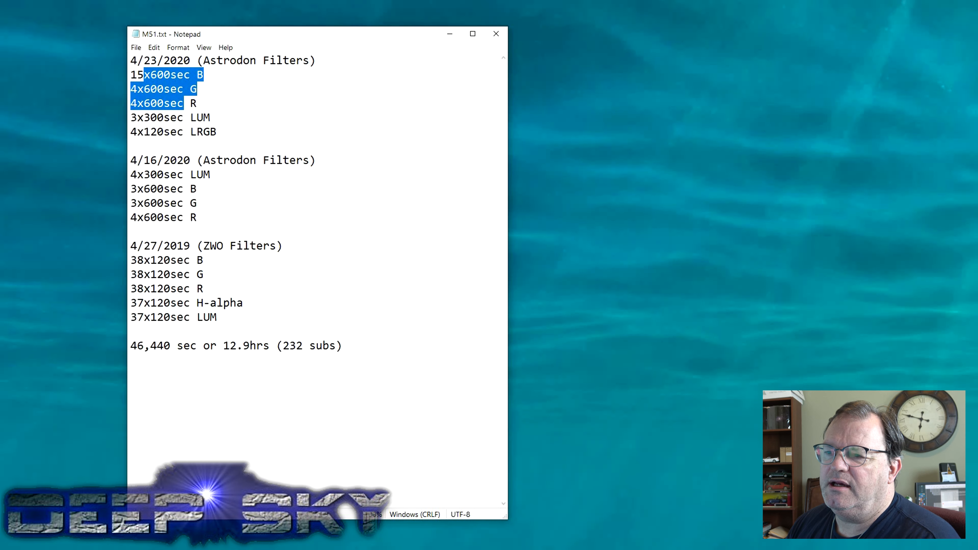
Step: Highlight the 2019 blue and green exposure lines in M51.txt while discussing, then clear the selection
{"action": "left_click", "coordinate": [178, 174]}
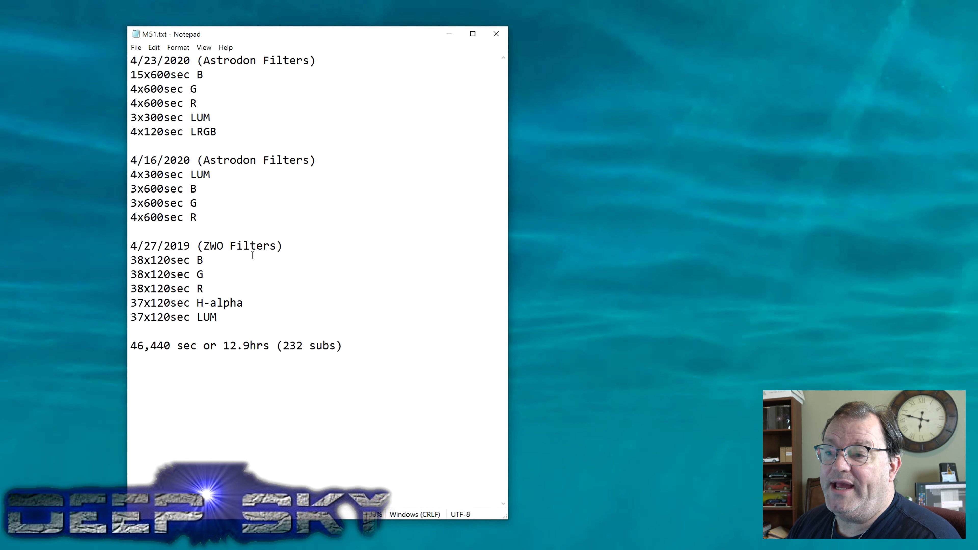
{"action": "mouse_move", "coordinate": [222, 275]}
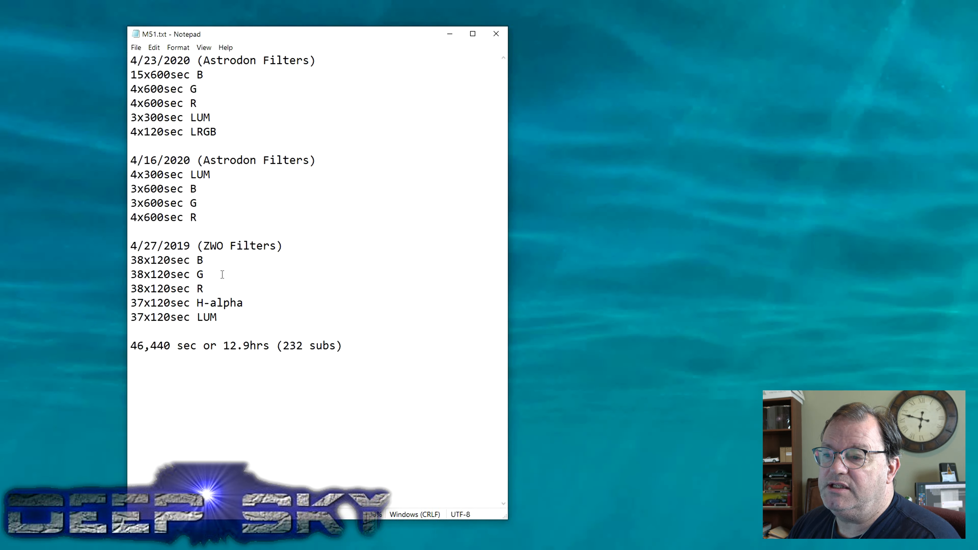
{"action": "left_click_drag", "start_coordinate": [165, 260], "coordinate": [206, 275]}
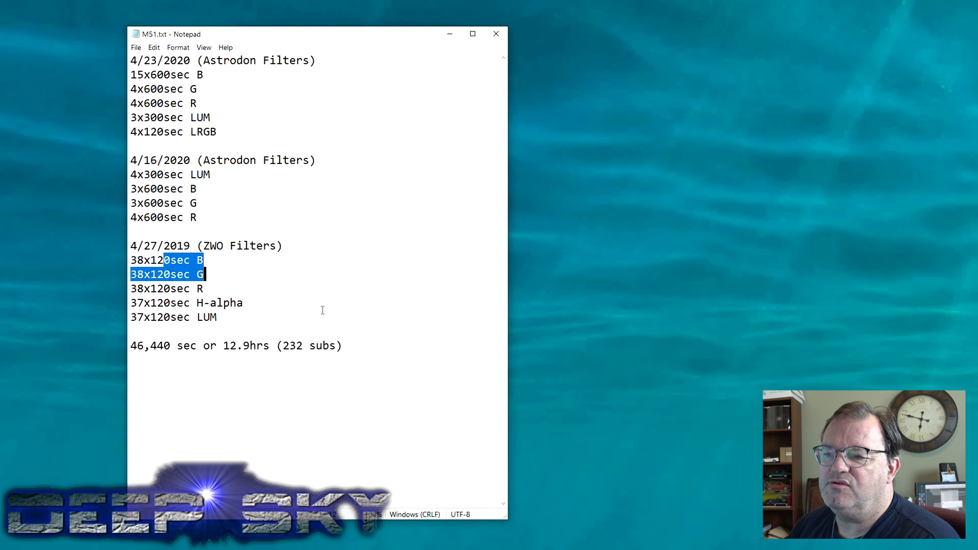
{"action": "left_click", "coordinate": [258, 233]}
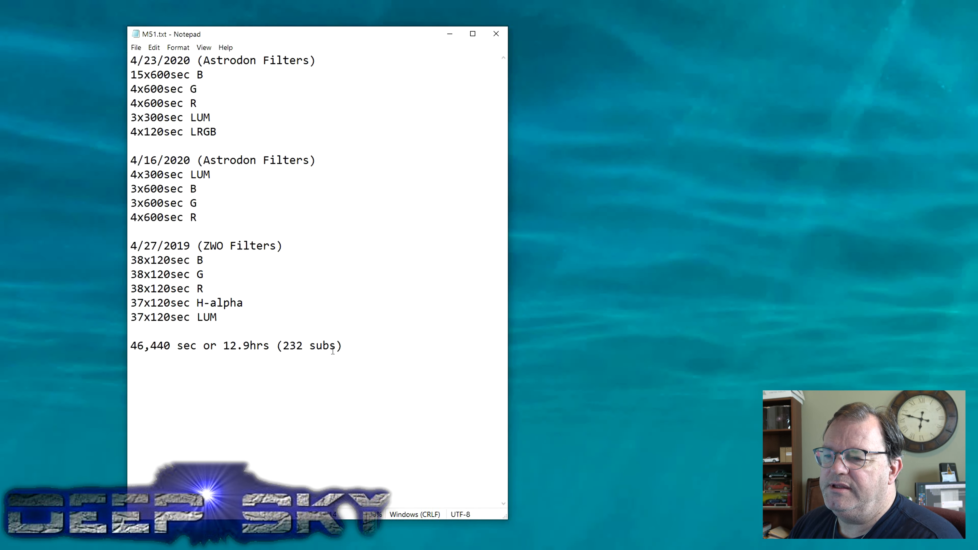
{"action": "double_click", "coordinate": [247, 345]}
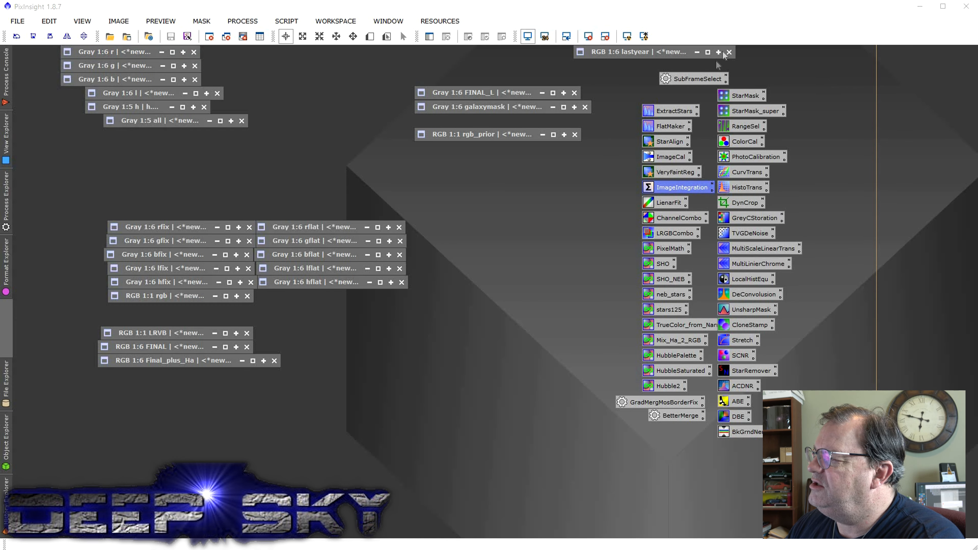
Step: Add the registered Lum subframes with drizzle data to ImageIntegration and review the Weights options
{"action": "double_click", "coordinate": [683, 188]}
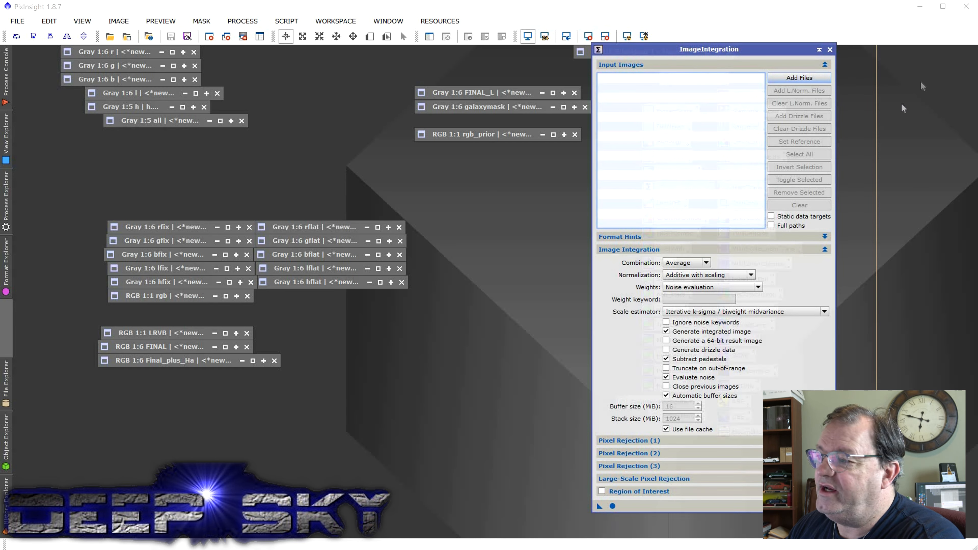
{"action": "left_click", "coordinate": [799, 78]}
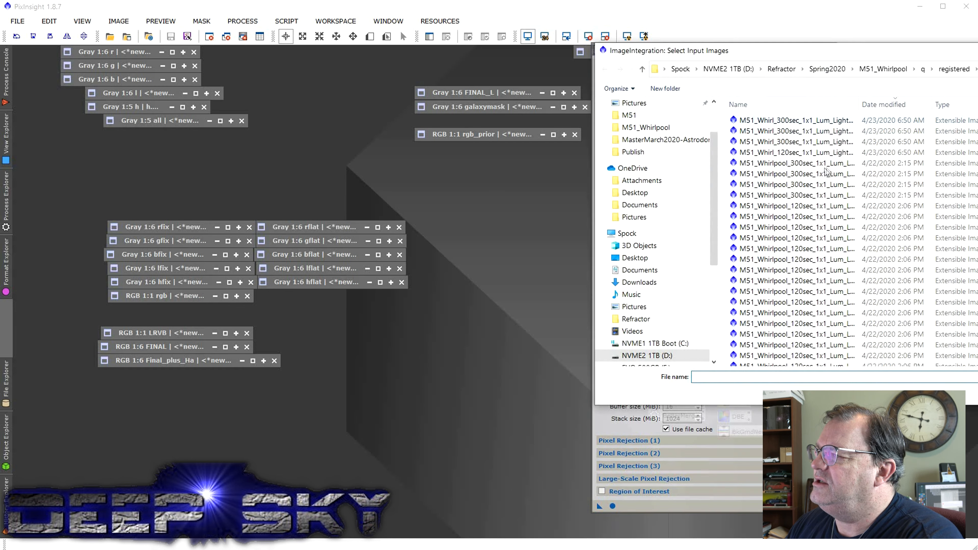
{"action": "left_click", "coordinate": [793, 175]}
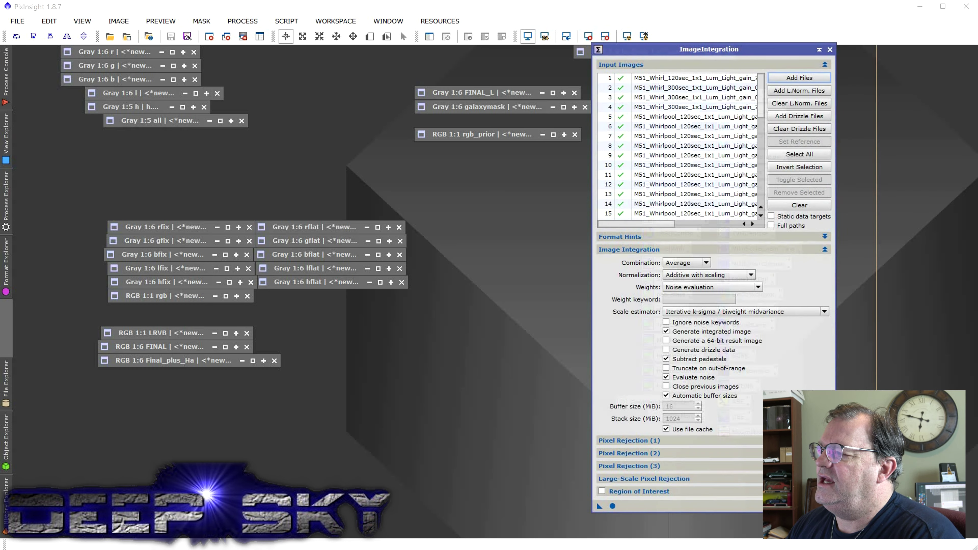
{"action": "left_click", "coordinate": [798, 116]}
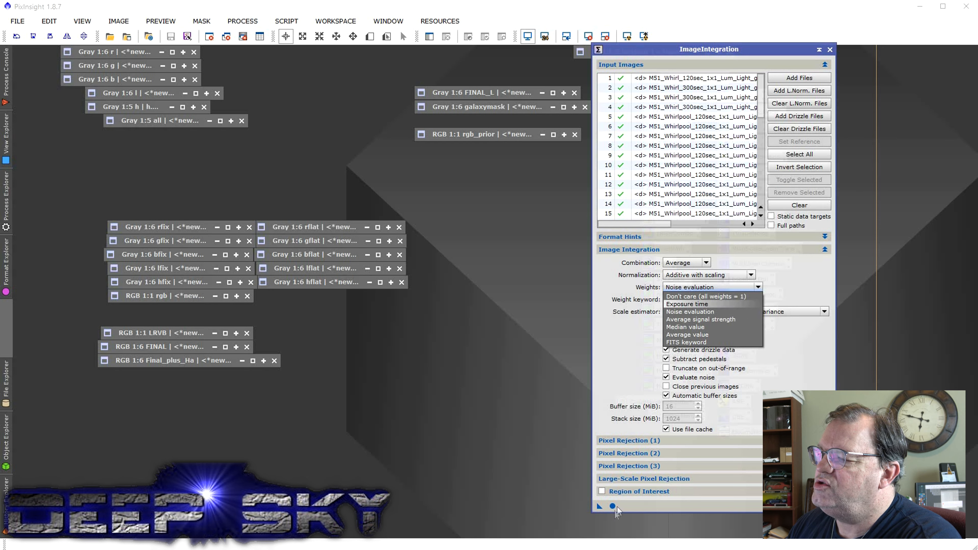
{"action": "left_click", "coordinate": [687, 305]}
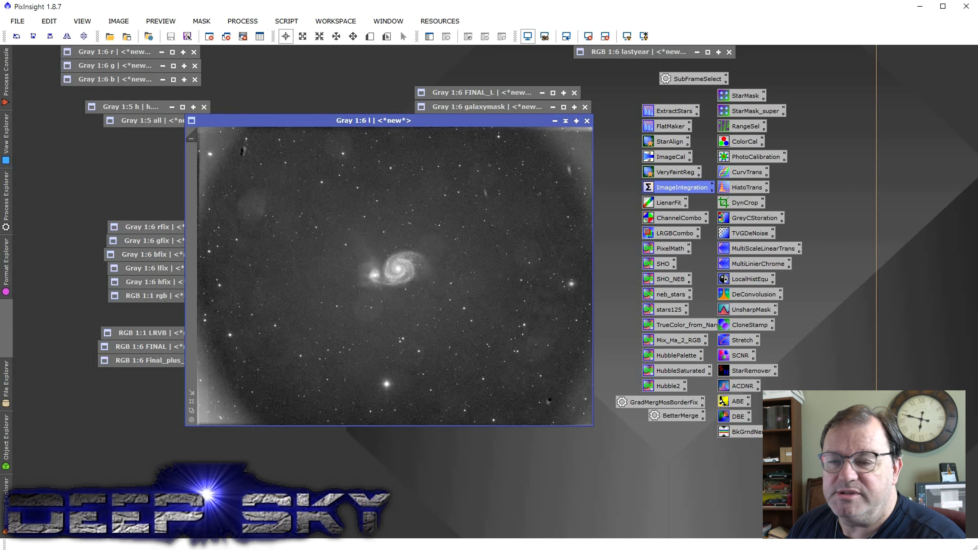
{"action": "mouse_move", "coordinate": [362, 149]}
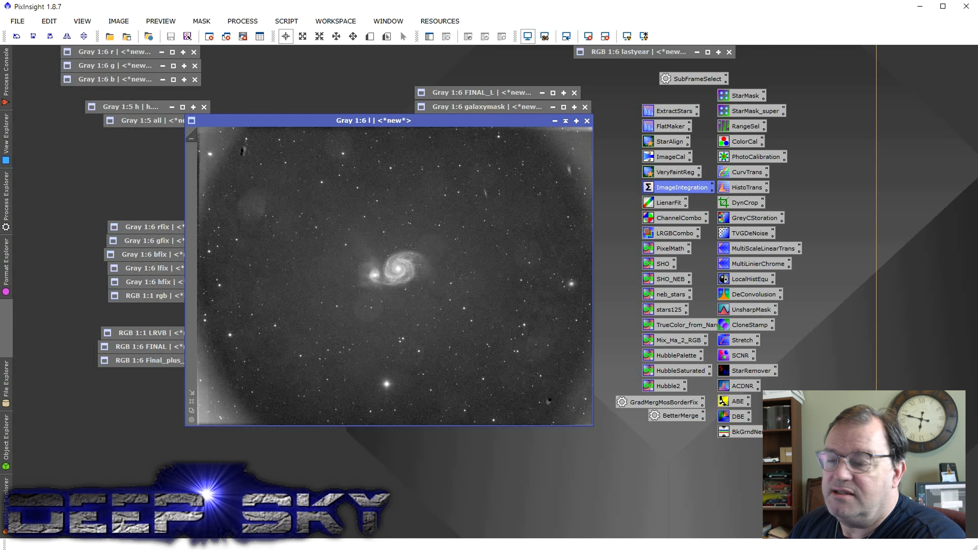
{"action": "mouse_move", "coordinate": [458, 366]}
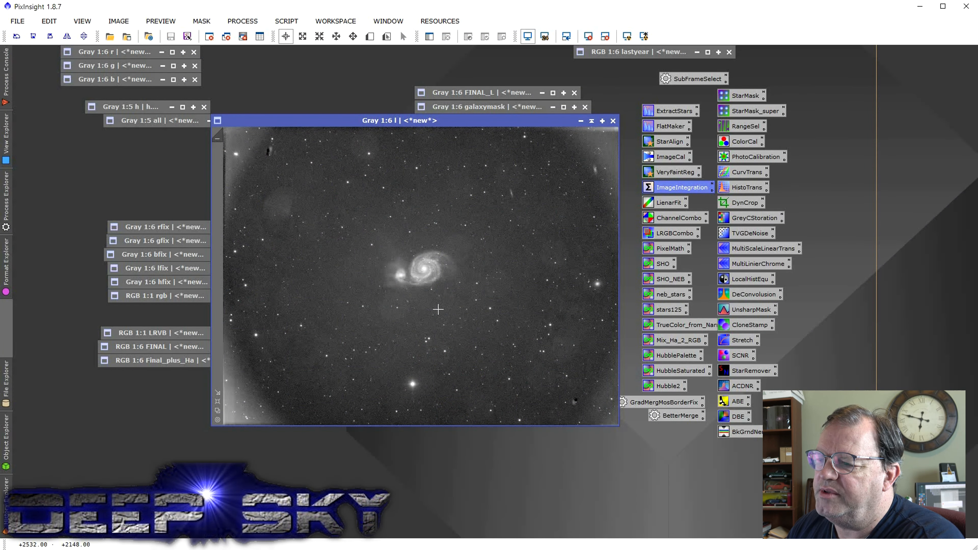
{"action": "mouse_move", "coordinate": [447, 307]}
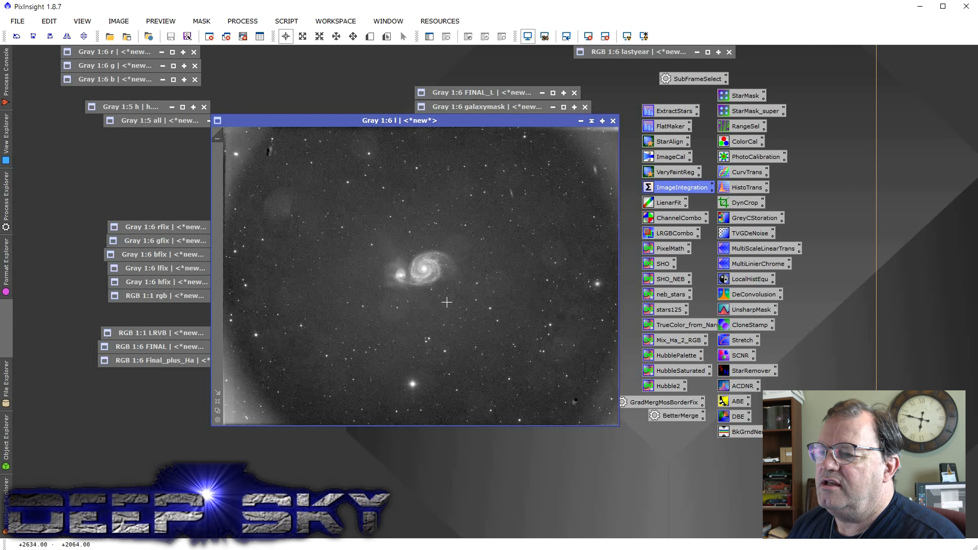
{"action": "mouse_move", "coordinate": [449, 321]}
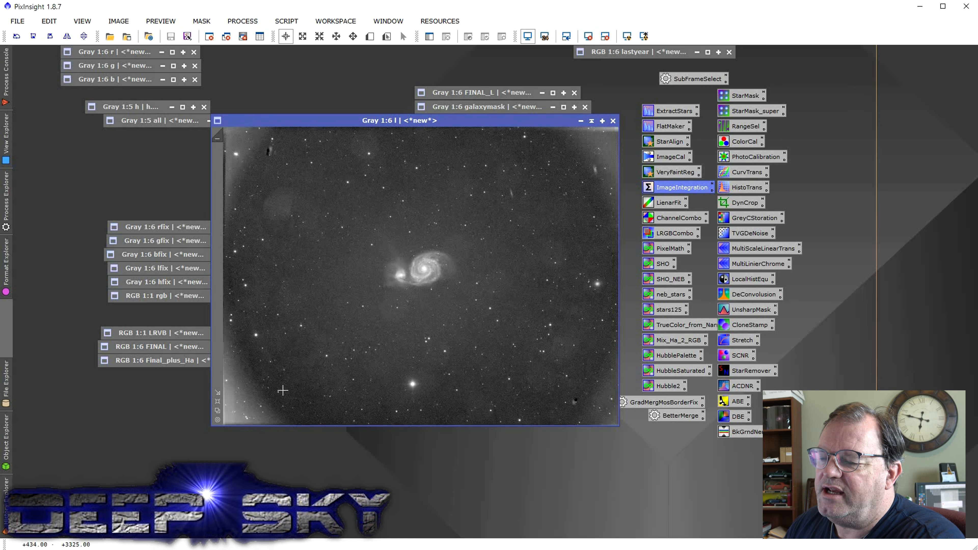
{"action": "mouse_move", "coordinate": [452, 459]}
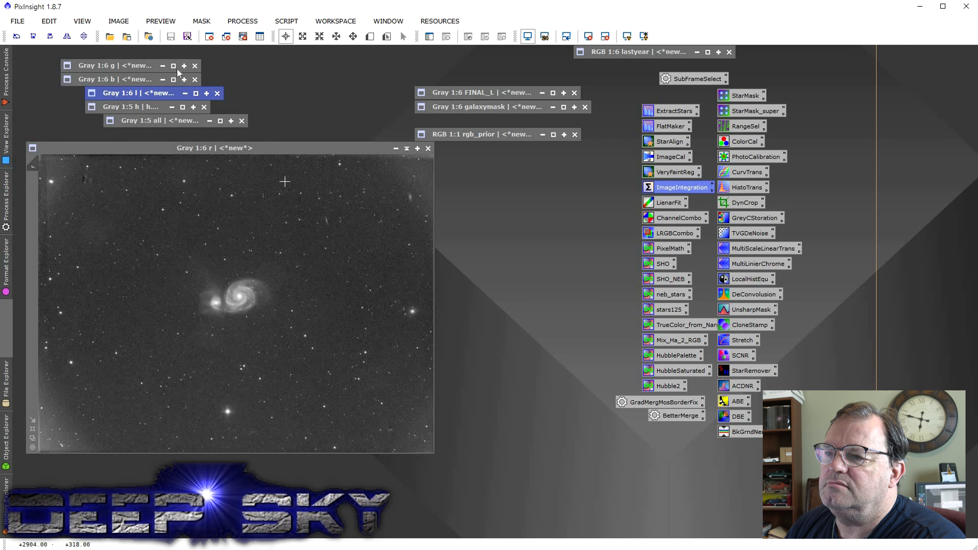
{"action": "mouse_move", "coordinate": [352, 102]}
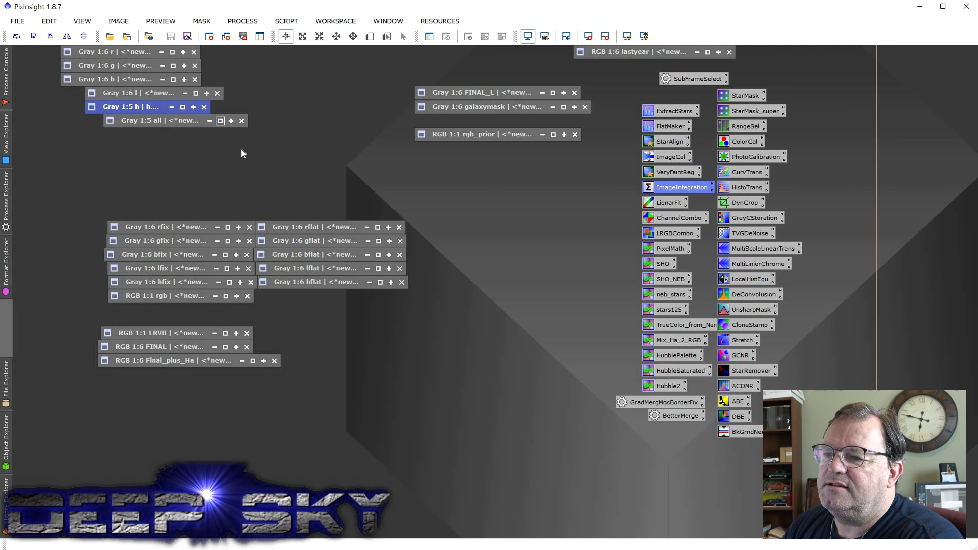
{"action": "mouse_move", "coordinate": [175, 57]}
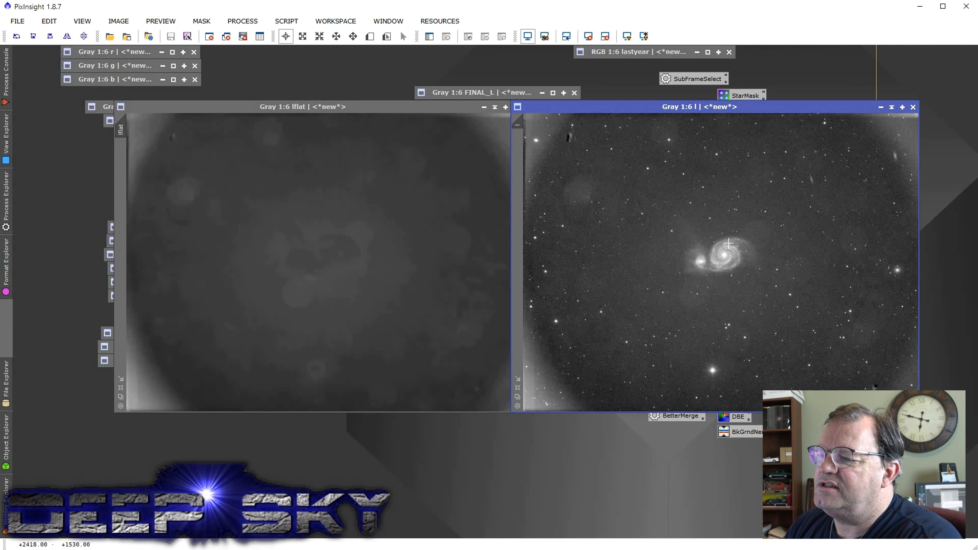
{"action": "mouse_move", "coordinate": [768, 154]}
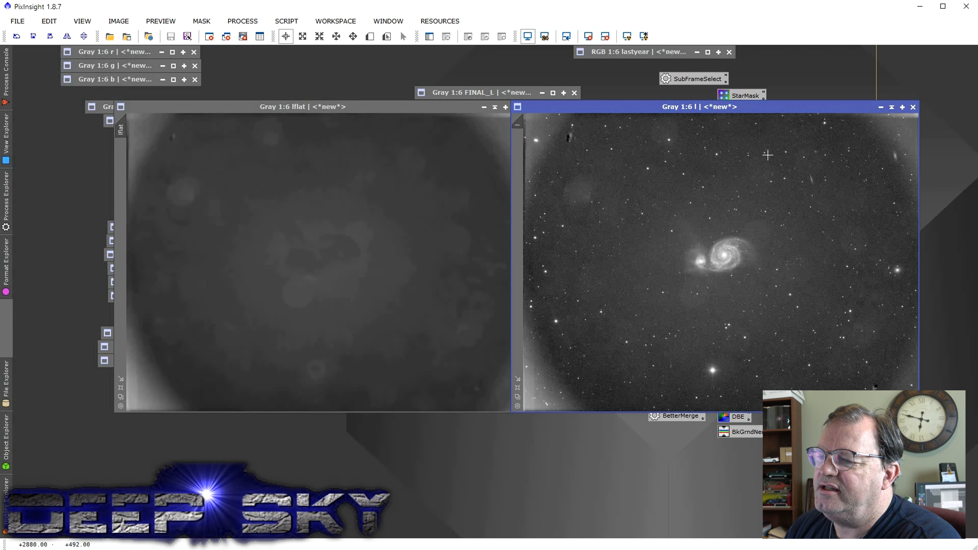
{"action": "mouse_move", "coordinate": [529, 277]}
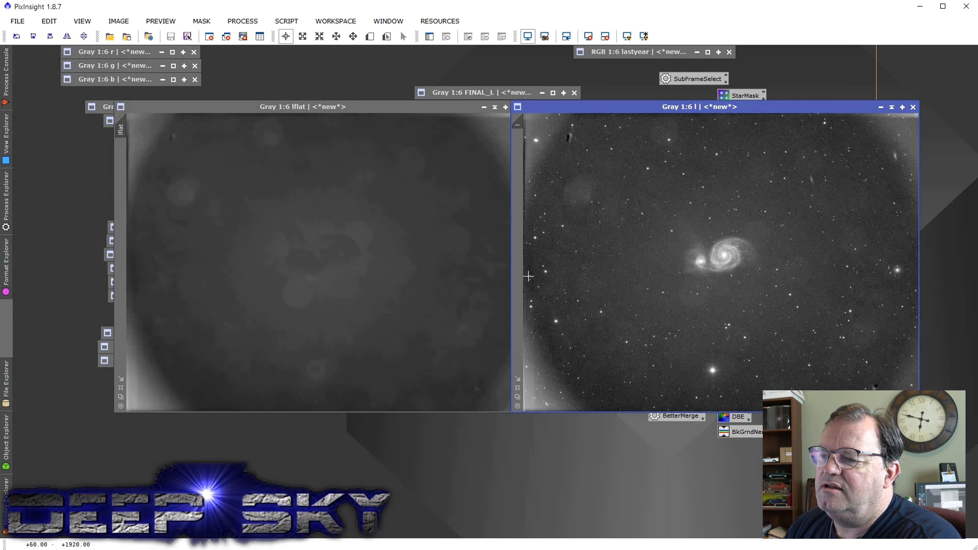
{"action": "mouse_move", "coordinate": [360, 311]}
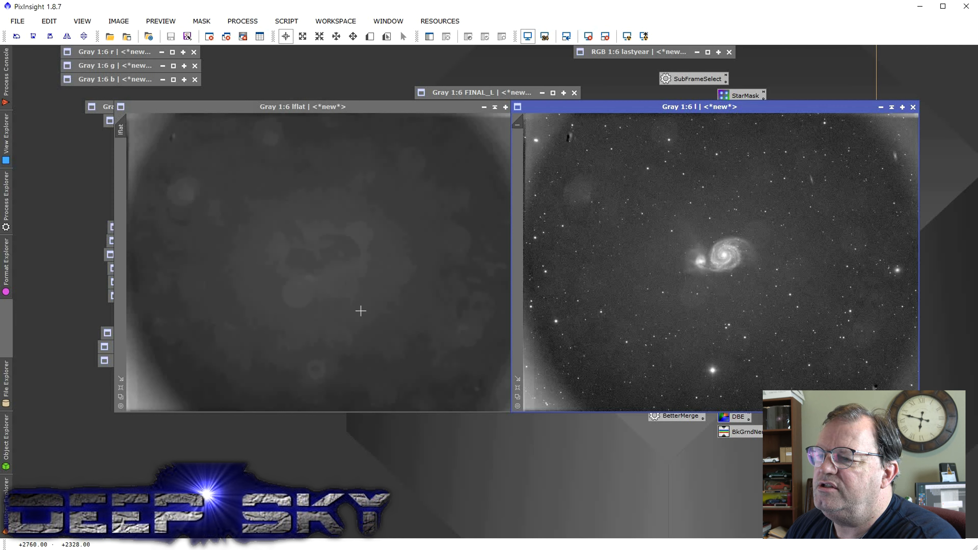
{"action": "mouse_move", "coordinate": [444, 187]}
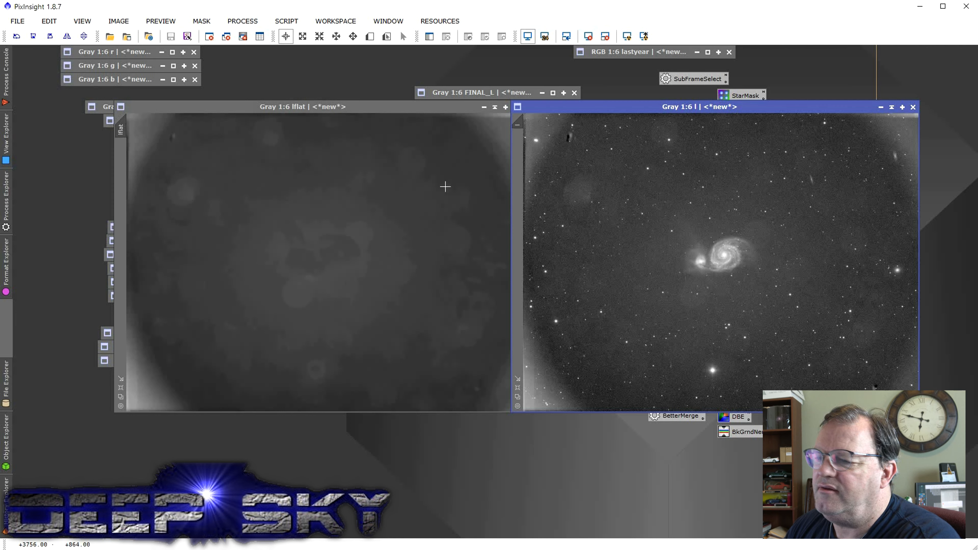
{"action": "mouse_move", "coordinate": [386, 271]}
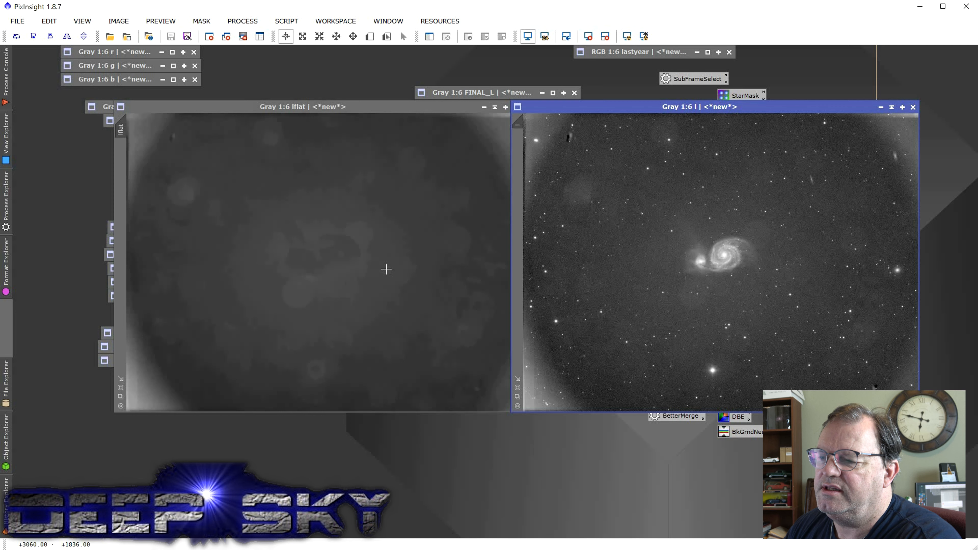
{"action": "mouse_move", "coordinate": [332, 142]}
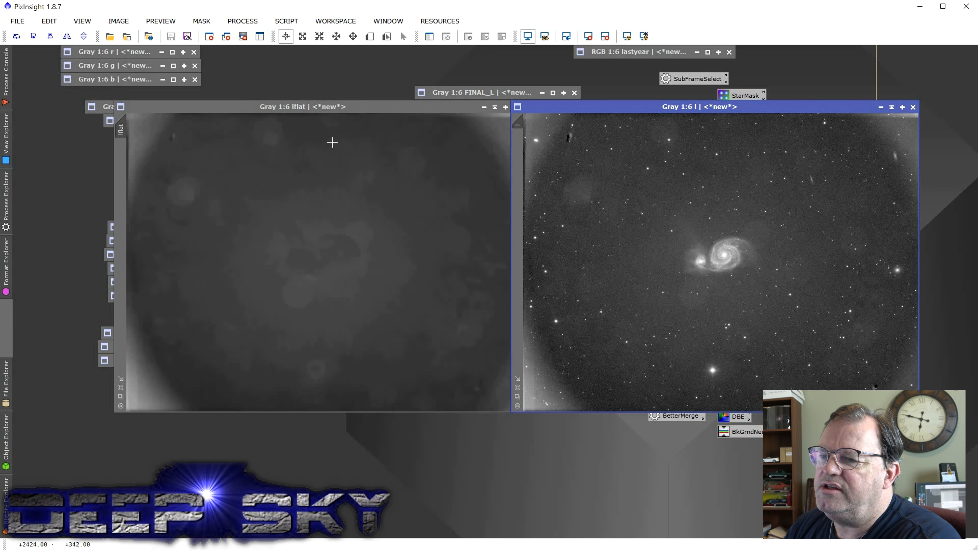
{"action": "mouse_move", "coordinate": [260, 393]}
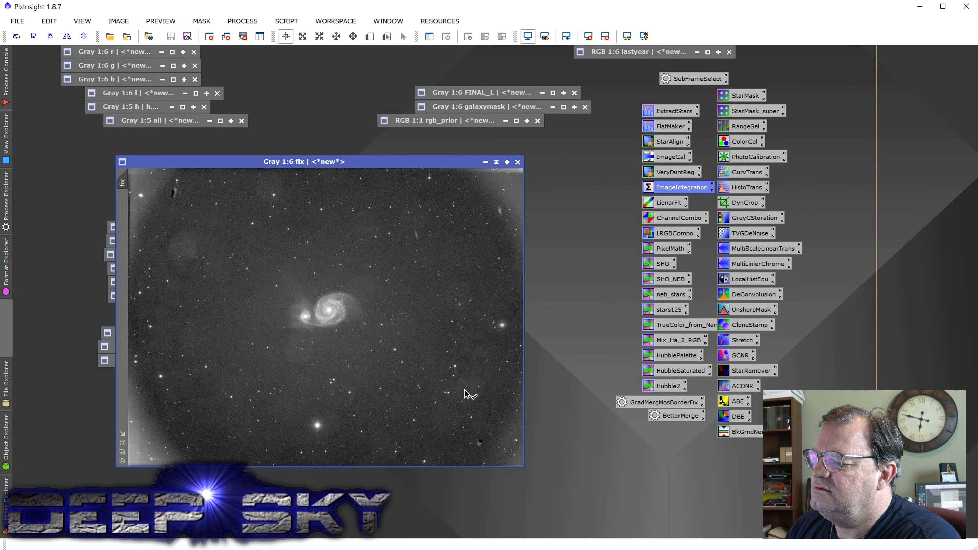
Step: Apply StarRemover to the corrected 'fix' luminance view, leaving the galaxy and vignetting prominent
{"action": "left_click_drag", "start_coordinate": [755, 369], "coordinate": [464, 393]}
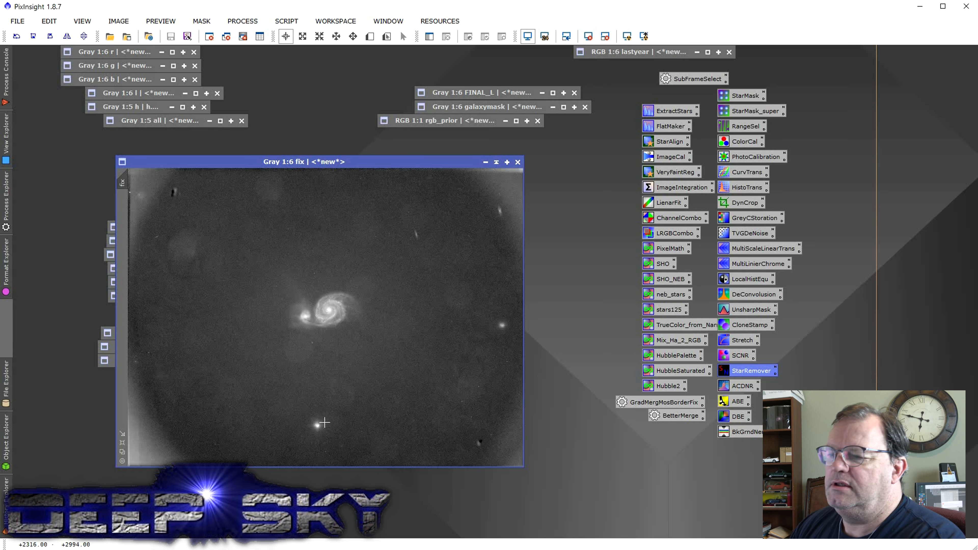
{"action": "mouse_move", "coordinate": [433, 439]}
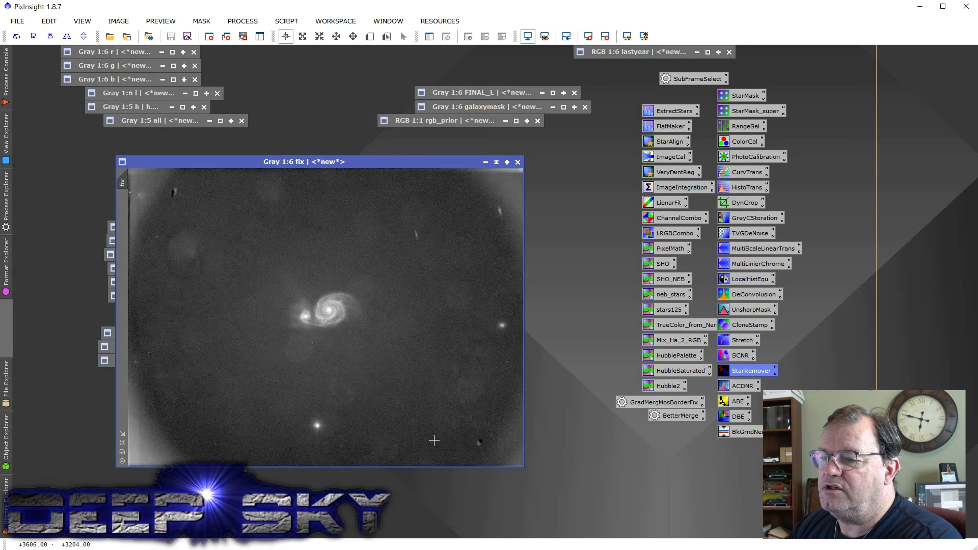
{"action": "mouse_move", "coordinate": [433, 435]}
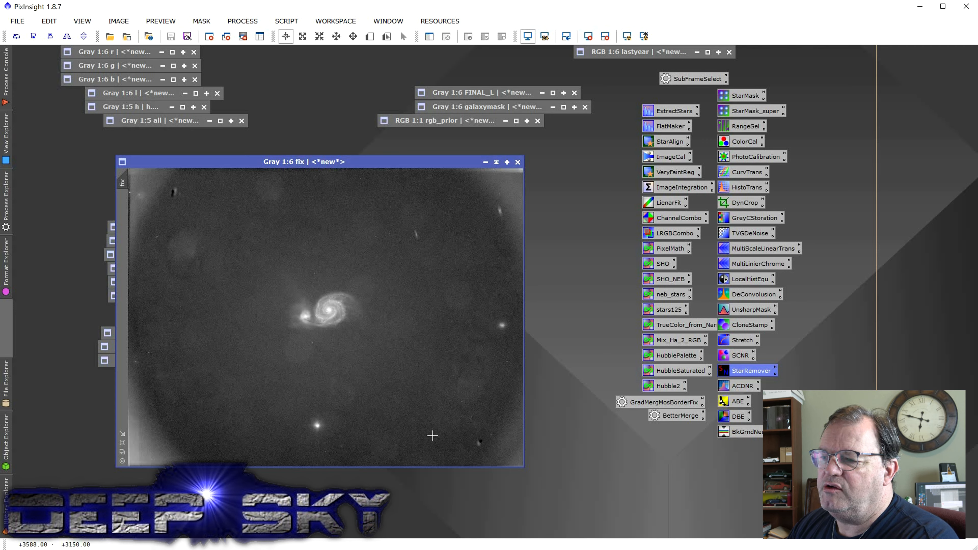
{"action": "mouse_move", "coordinate": [476, 374]}
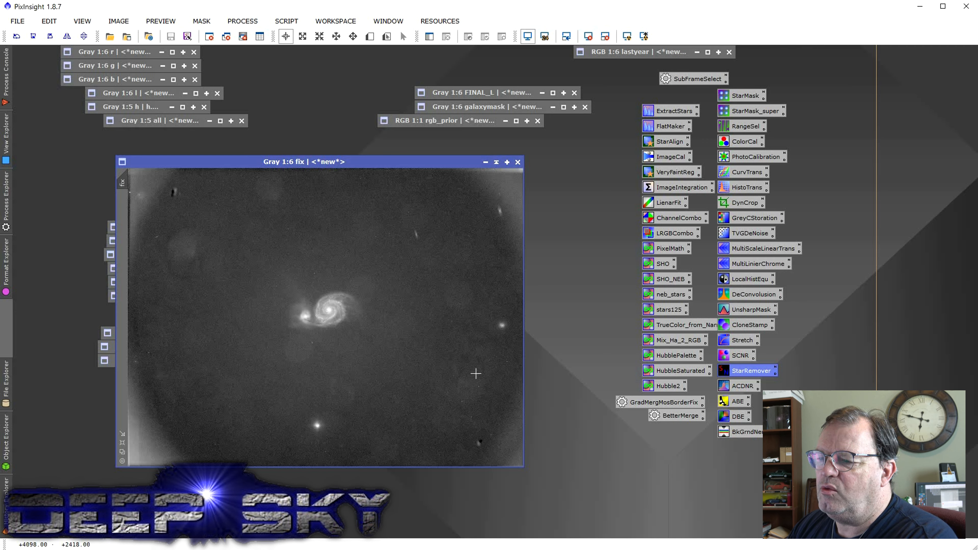
{"action": "mouse_move", "coordinate": [471, 238]}
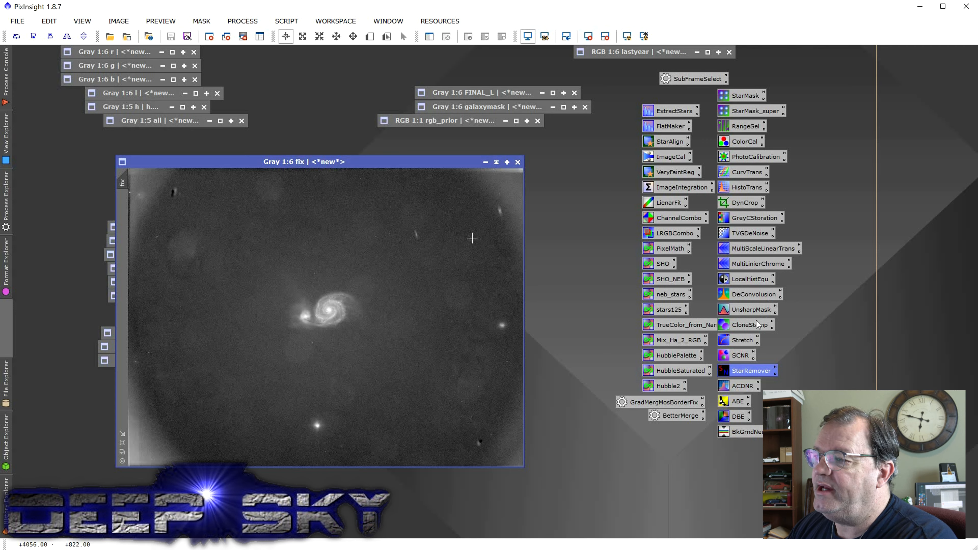
{"action": "mouse_move", "coordinate": [538, 181]}
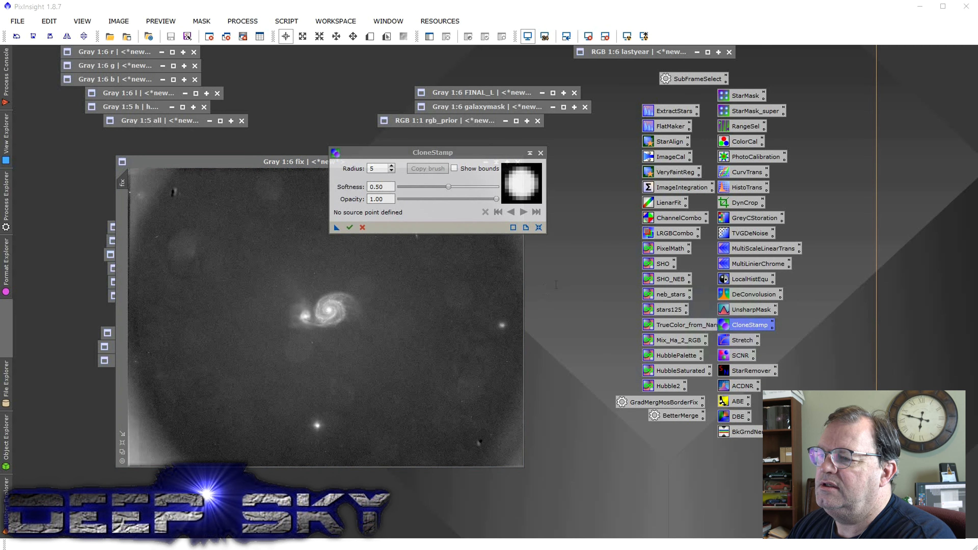
Step: With CloneStamp radius 99, paint background sky over M51's core, spiral and companion galaxy
{"action": "left_click_drag", "start_coordinate": [432, 152], "coordinate": [609, 265]}
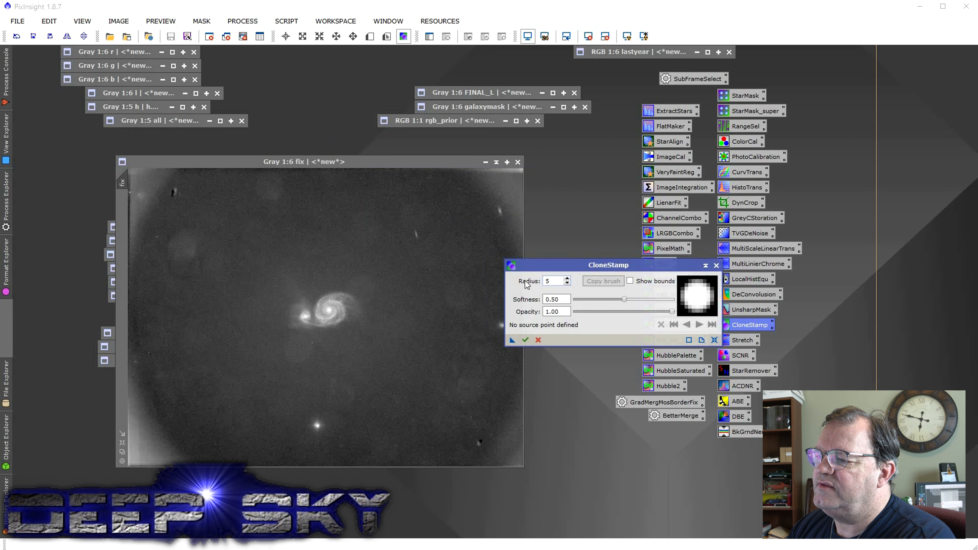
{"action": "type", "text": "99"}
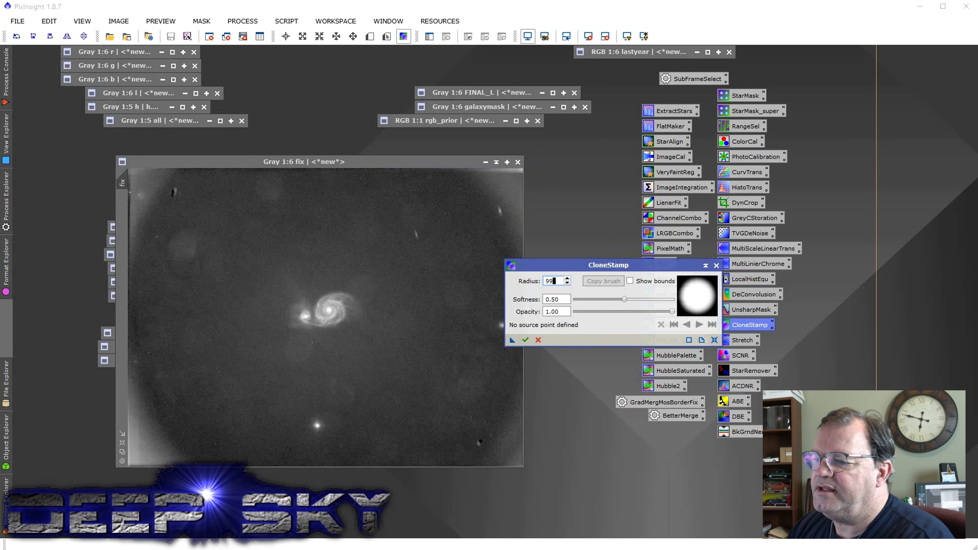
{"action": "mouse_move", "coordinate": [356, 314]}
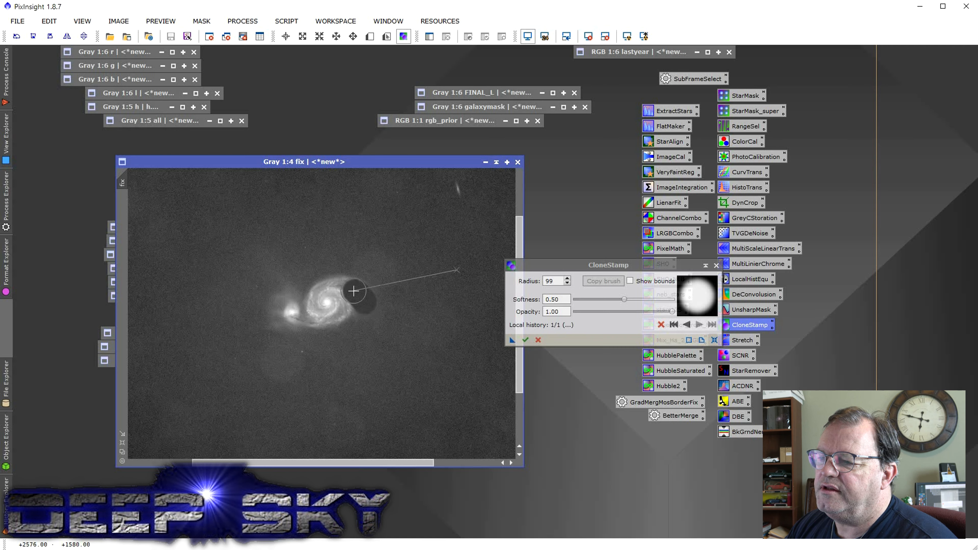
{"action": "left_click_drag", "start_coordinate": [354, 292], "coordinate": [358, 304]}
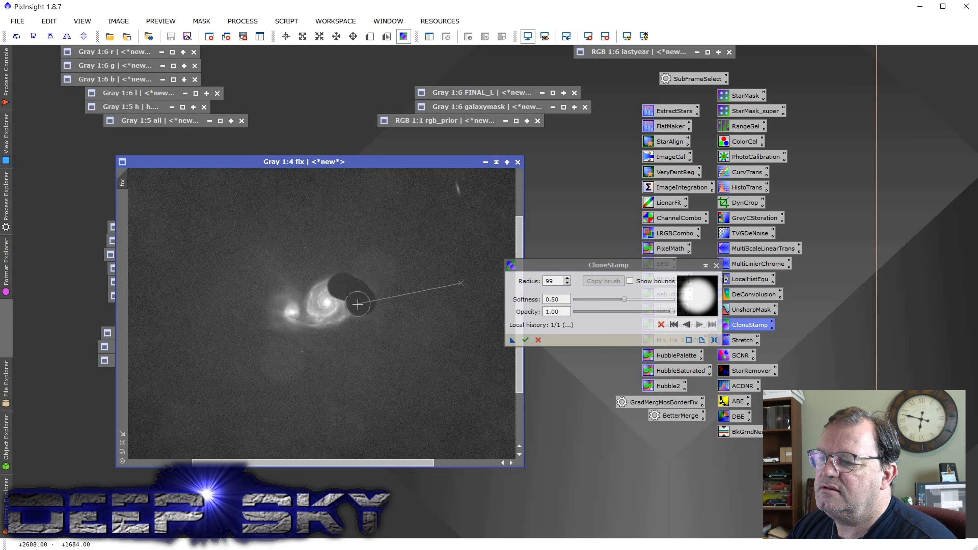
{"action": "left_click_drag", "start_coordinate": [358, 305], "coordinate": [341, 300]}
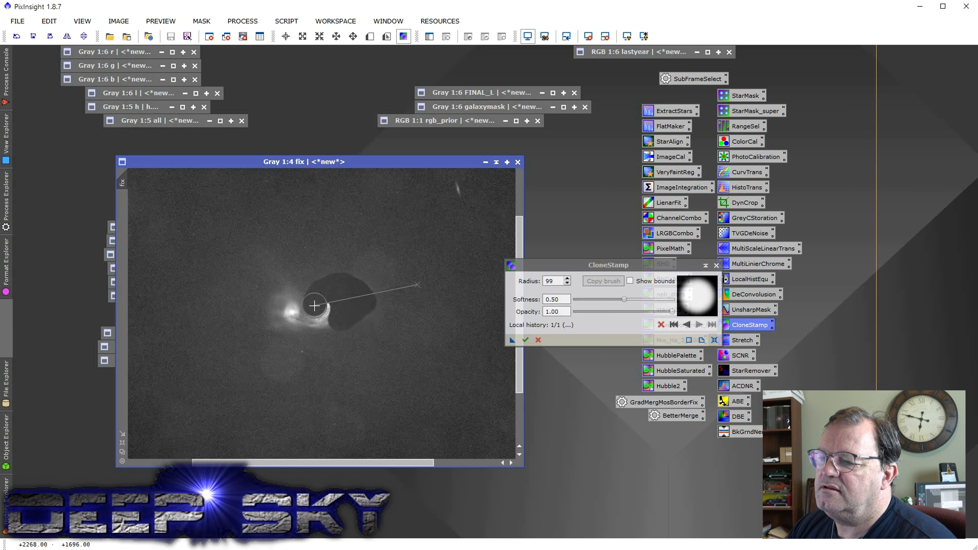
{"action": "left_click_drag", "start_coordinate": [314, 306], "coordinate": [317, 319]}
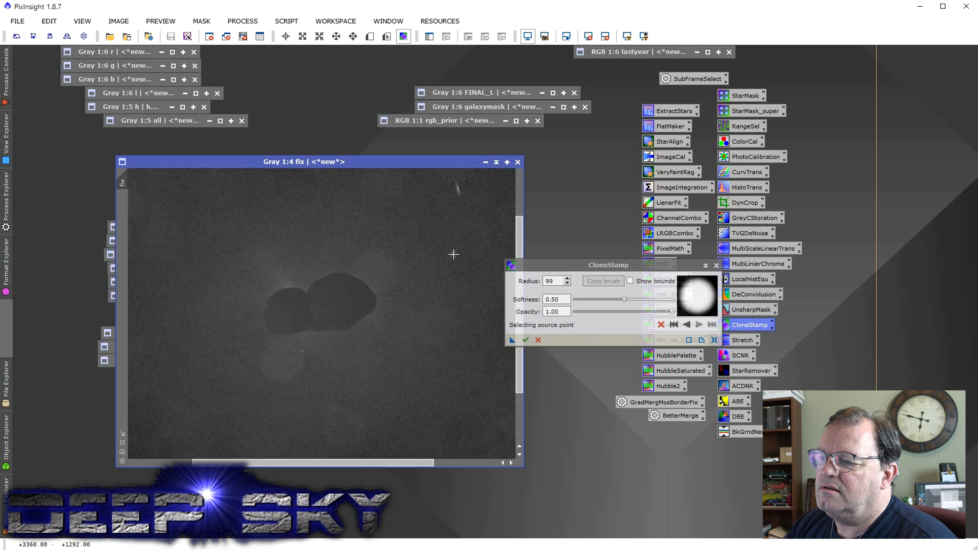
Step: Pick fresh background source spots to cover the remaining galaxy glow and the bright star
{"action": "left_click", "coordinate": [287, 291]}
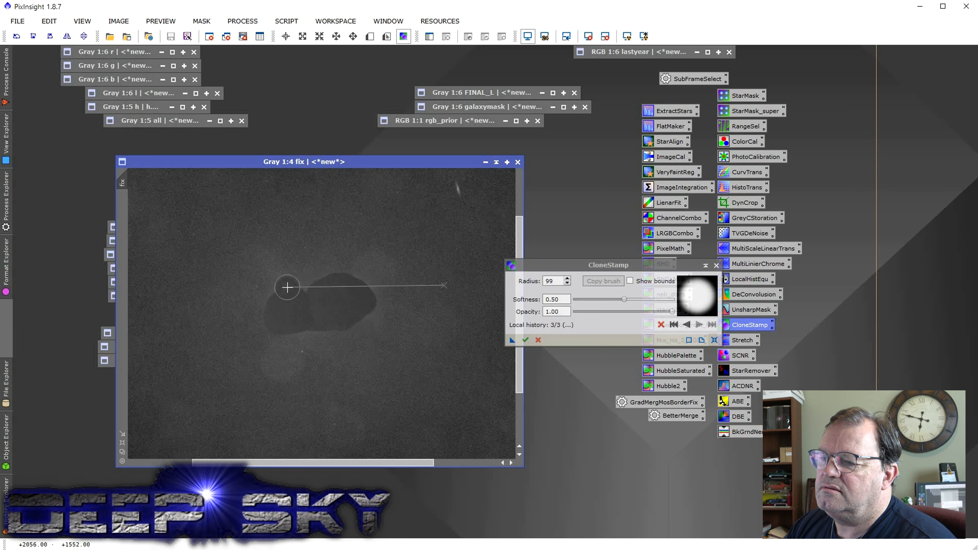
{"action": "left_click_drag", "start_coordinate": [288, 287], "coordinate": [286, 300]}
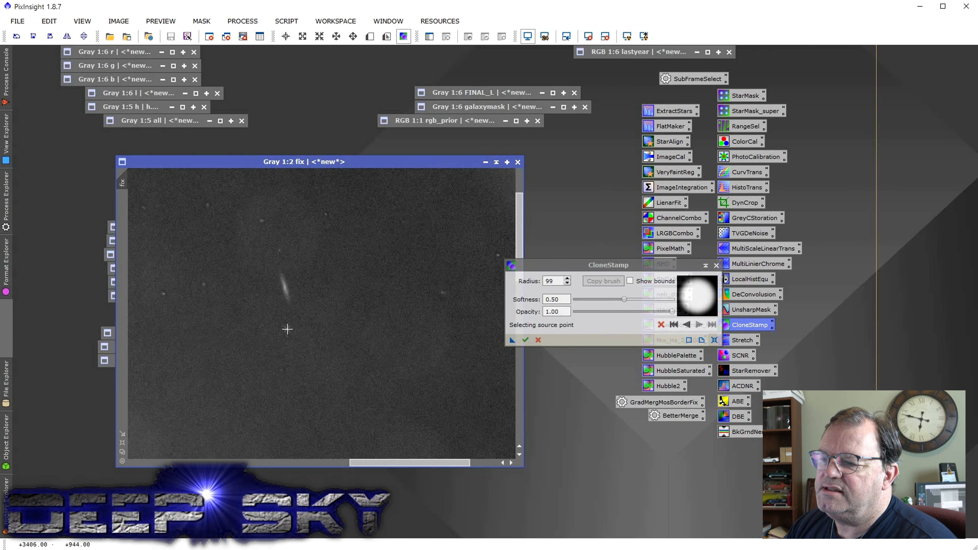
{"action": "left_click", "coordinate": [287, 295]}
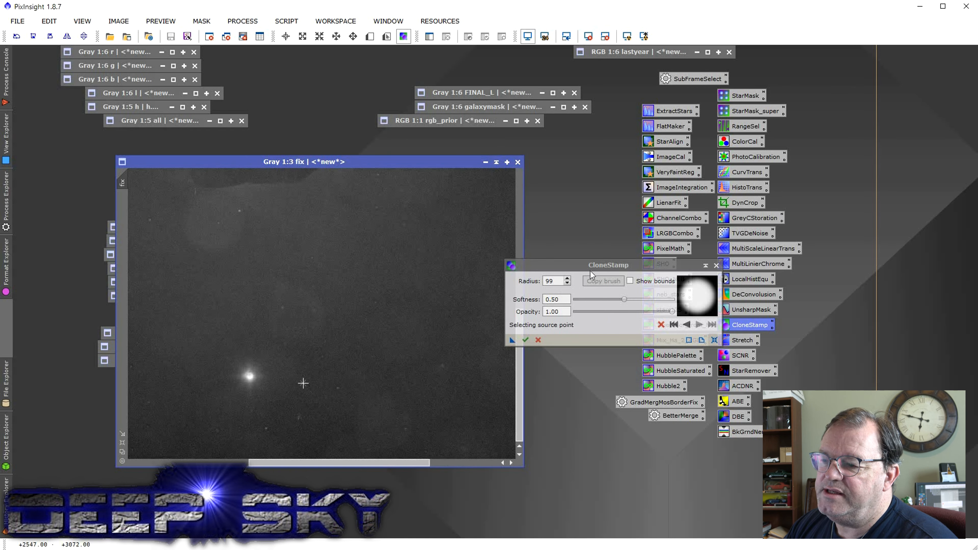
{"action": "left_click", "coordinate": [303, 383]}
{"action": "type", "text": "155"}
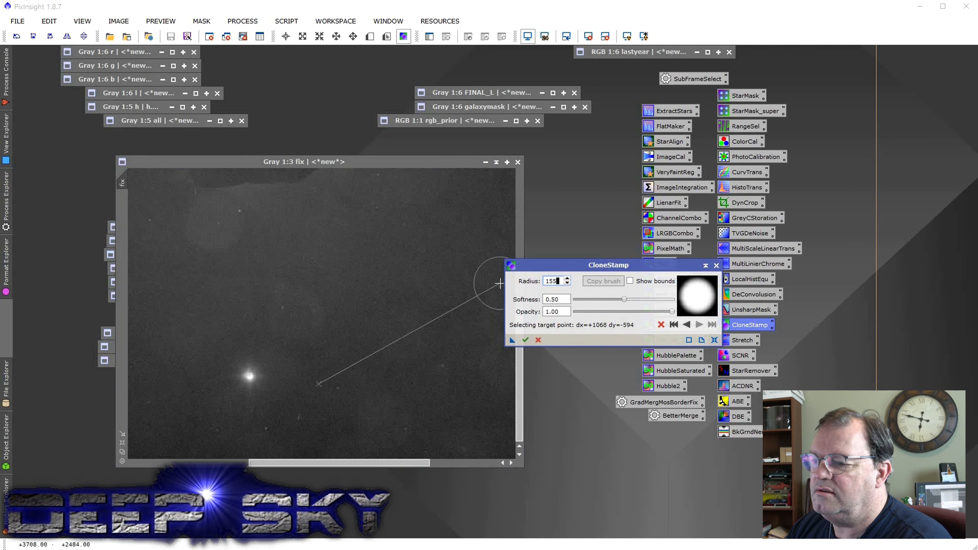
{"action": "mouse_move", "coordinate": [249, 378]}
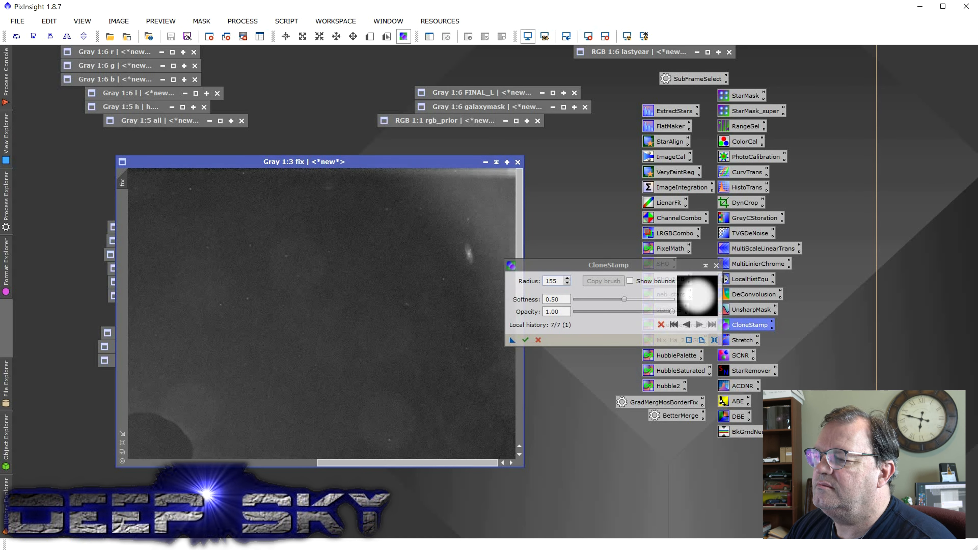
{"action": "type", "text": "75"}
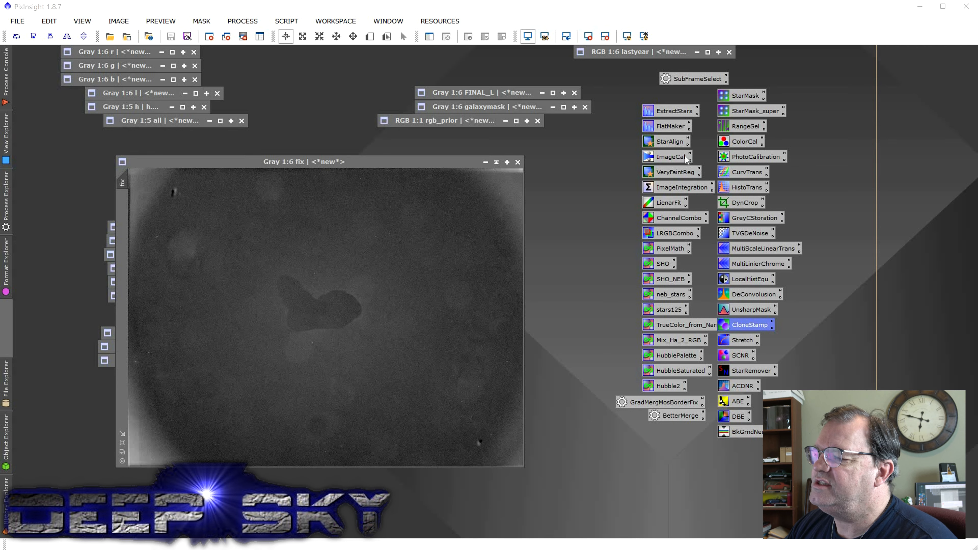
{"action": "mouse_move", "coordinate": [680, 129]}
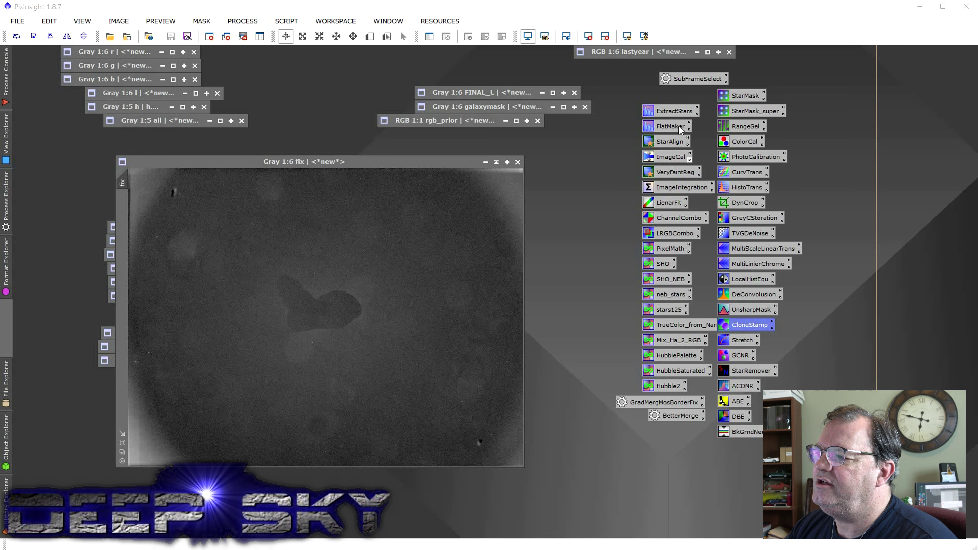
{"action": "mouse_move", "coordinate": [706, 140]}
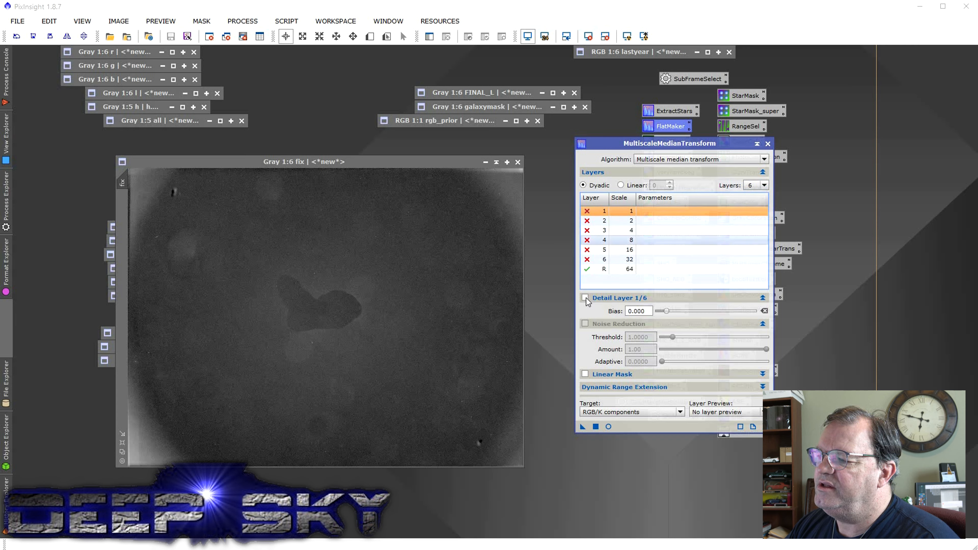
Step: Toggle detail layer 1 in MultiscaleMedianTransform, keeping only the residual layer for the smooth lflat model
{"action": "left_click", "coordinate": [587, 211]}
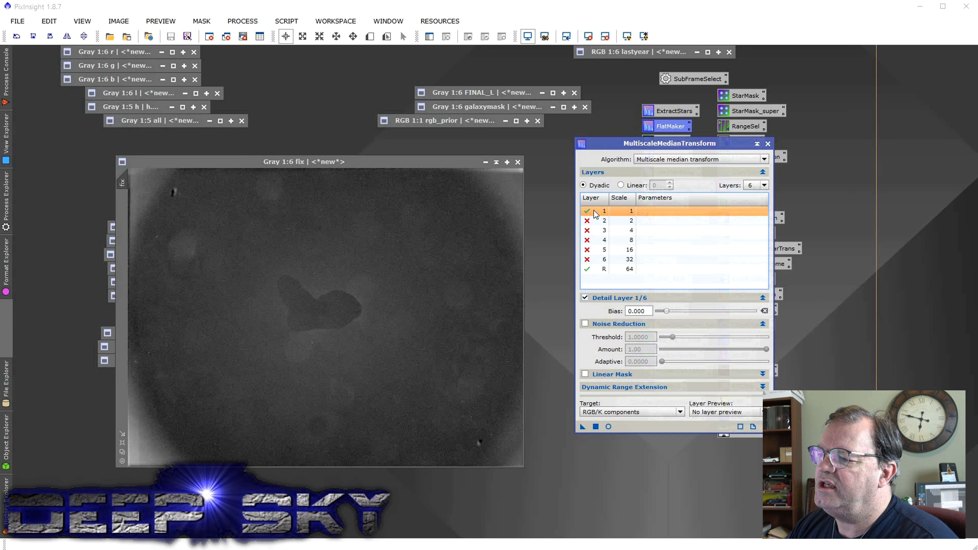
{"action": "left_click", "coordinate": [587, 211]}
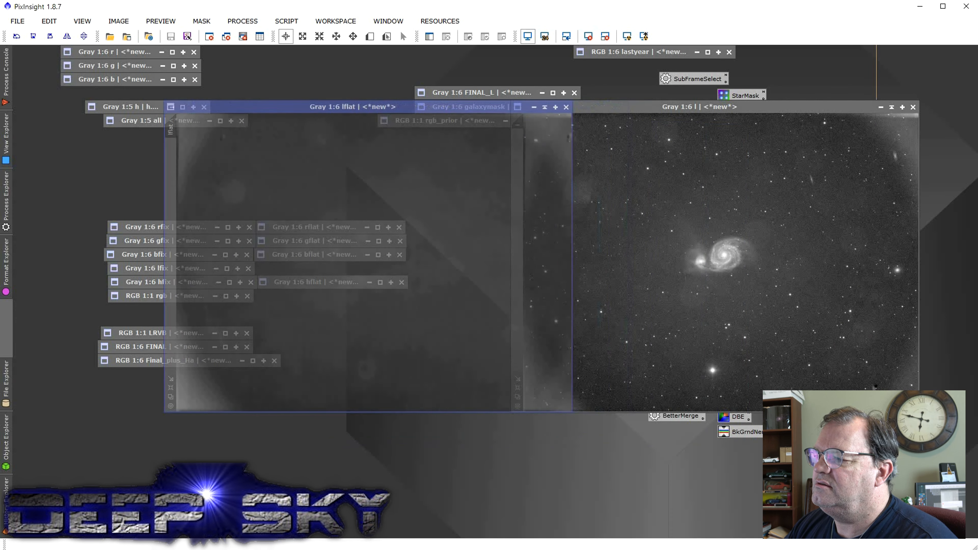
Step: Bring the lflat and l views forward and show the saved PixelMath instance's options
{"action": "left_click", "coordinate": [353, 107]}
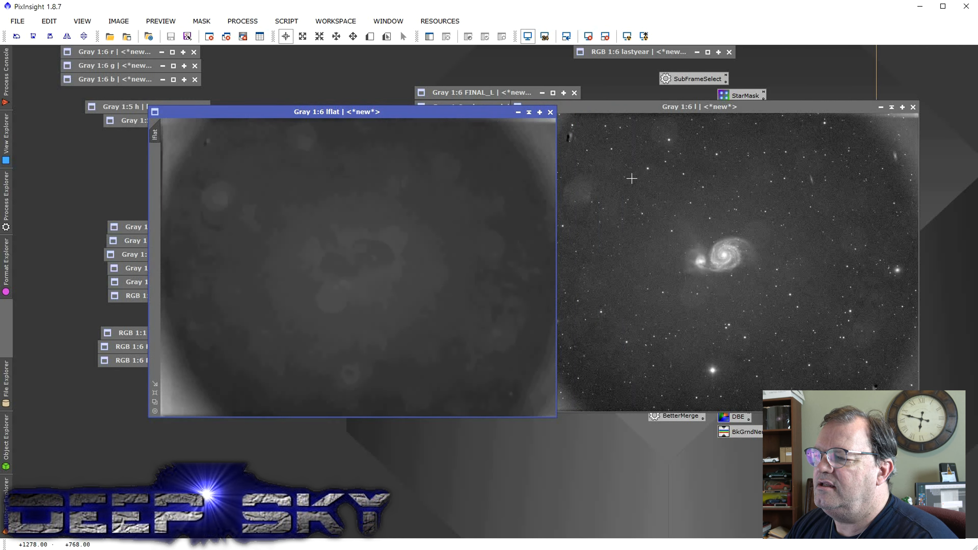
{"action": "mouse_move", "coordinate": [479, 220]}
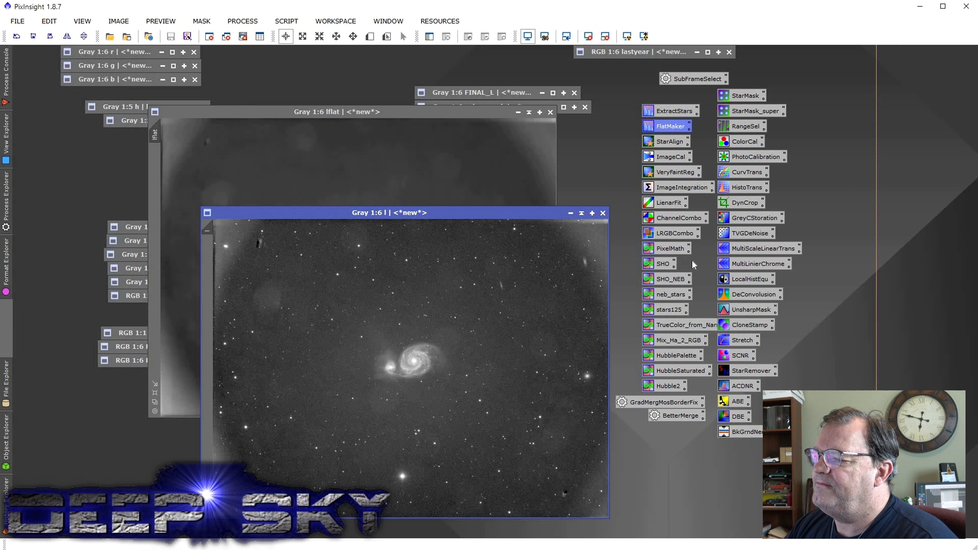
{"action": "right_click", "coordinate": [665, 249]}
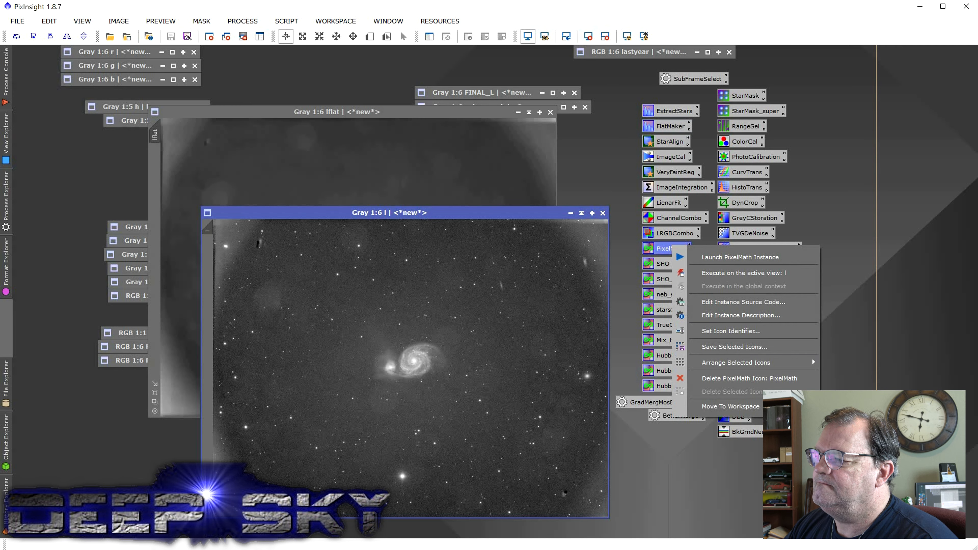
Step: Launch PixelMath with a single RGB/K expression l*mean(lflat)/lflat to flatten the luminance
{"action": "left_click", "coordinate": [665, 248]}
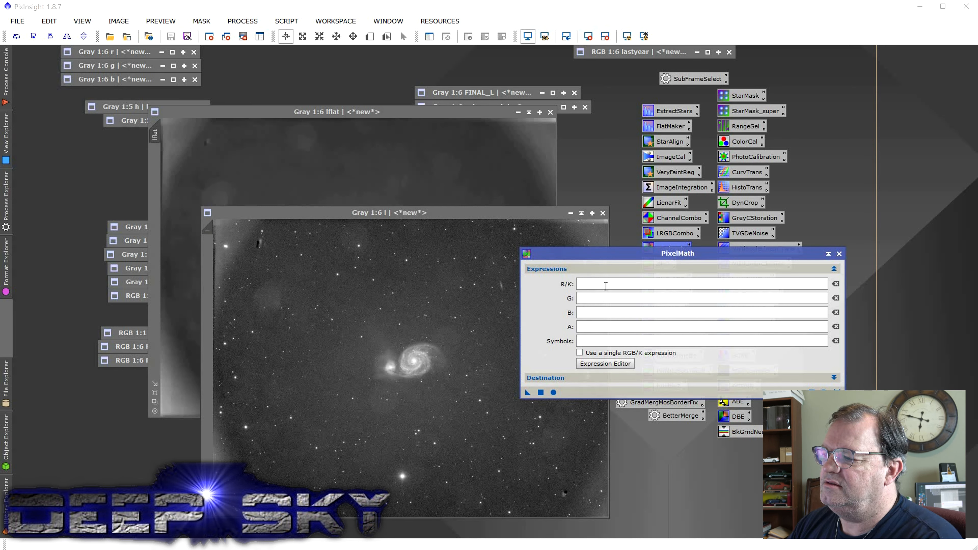
{"action": "left_click", "coordinate": [580, 352]}
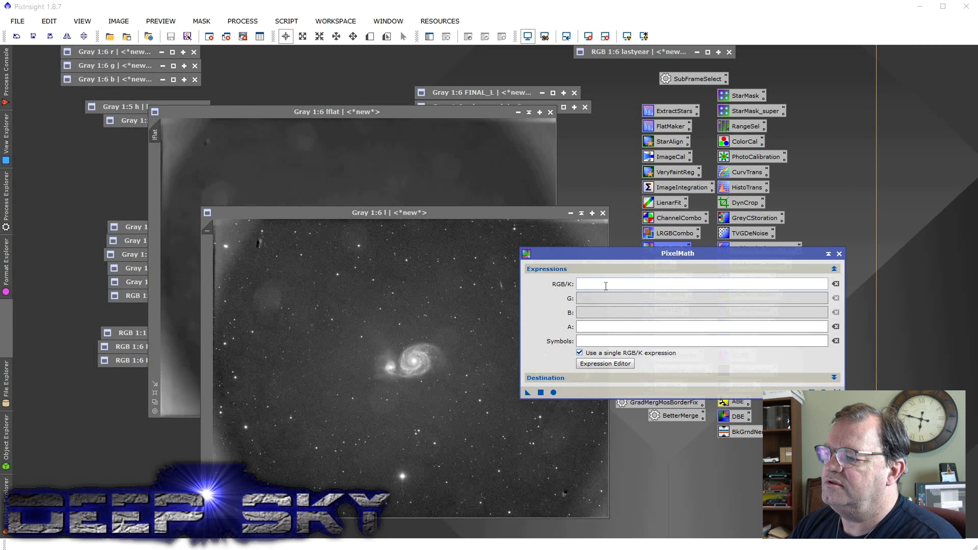
{"action": "type", "text": "l"}
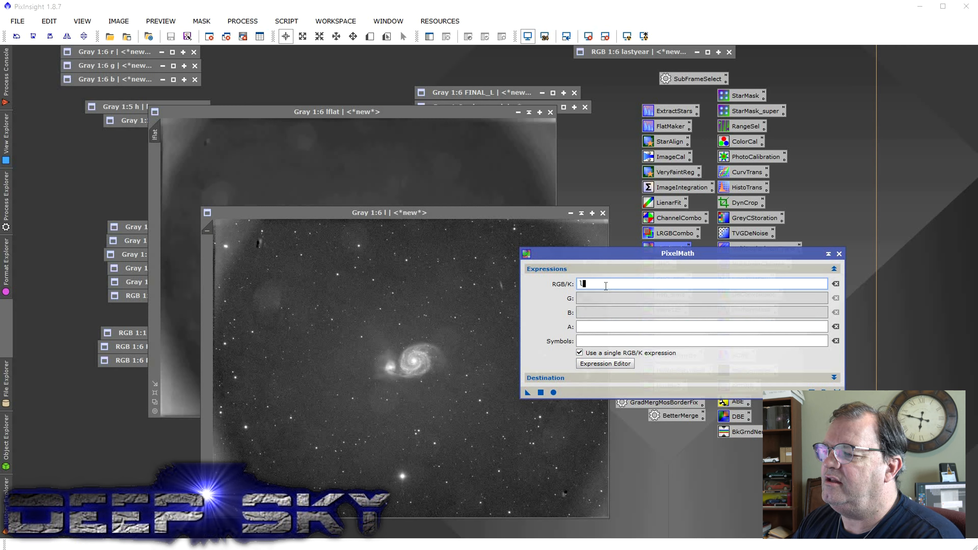
{"action": "type", "text": "*"}
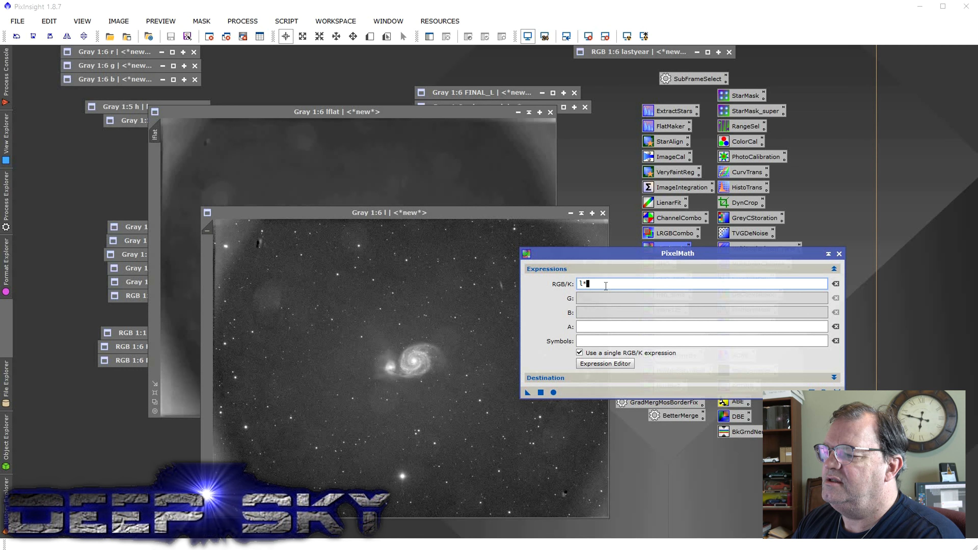
{"action": "type", "text": "*mean("}
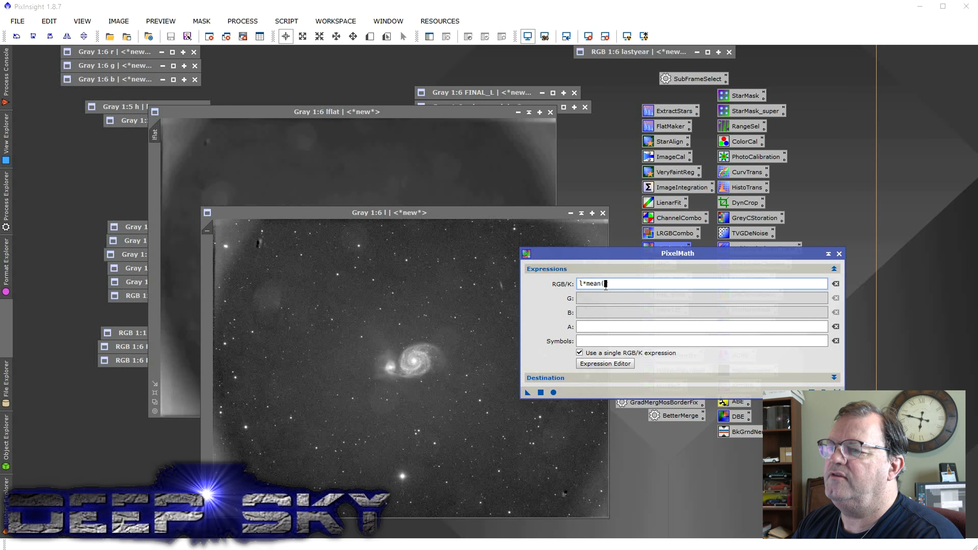
{"action": "type", "text": "lfat)"}
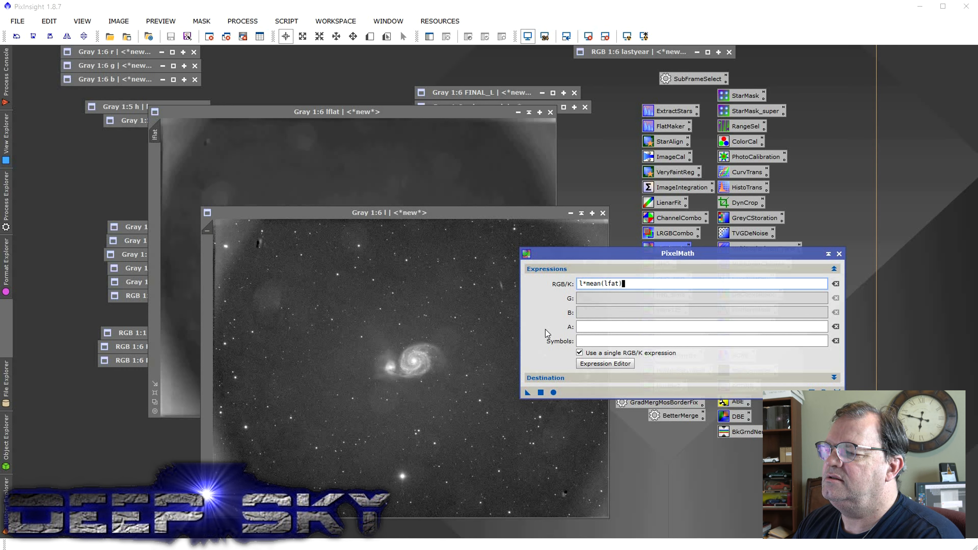
{"action": "key", "text": "BackSpace"}
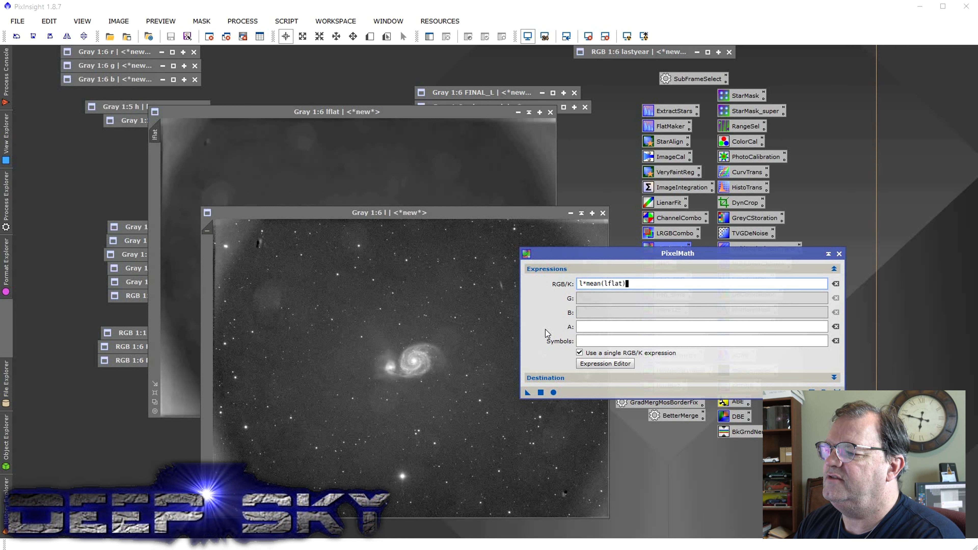
{"action": "type", "text": "/lf"}
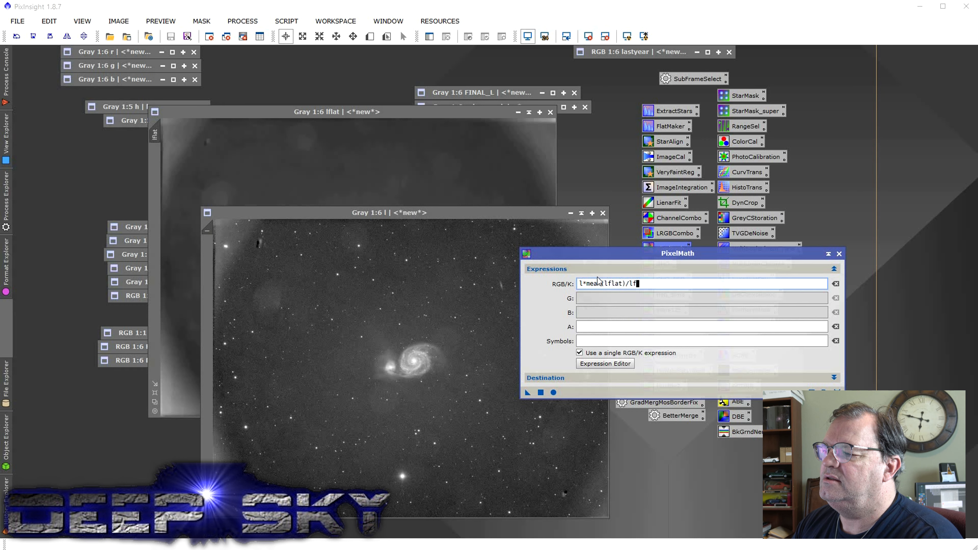
{"action": "type", "text": "lat"}
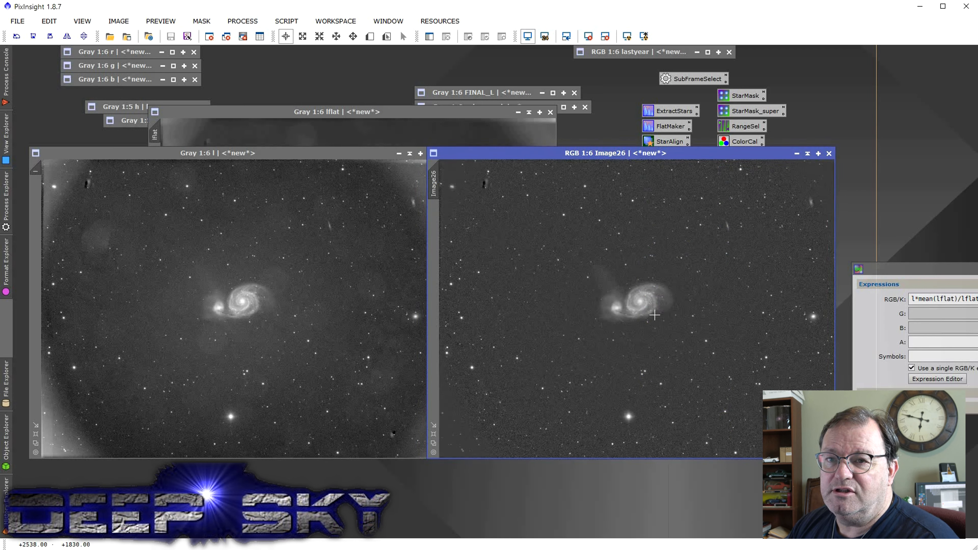
{"action": "mouse_move", "coordinate": [714, 324]}
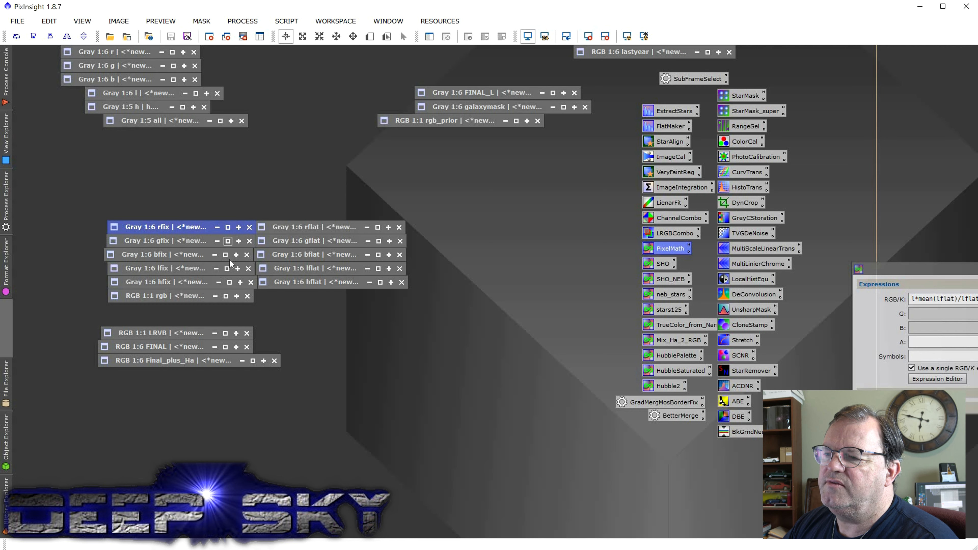
Step: View the bfix blue-channel image briefly and iconize it again
{"action": "left_click", "coordinate": [228, 240]}
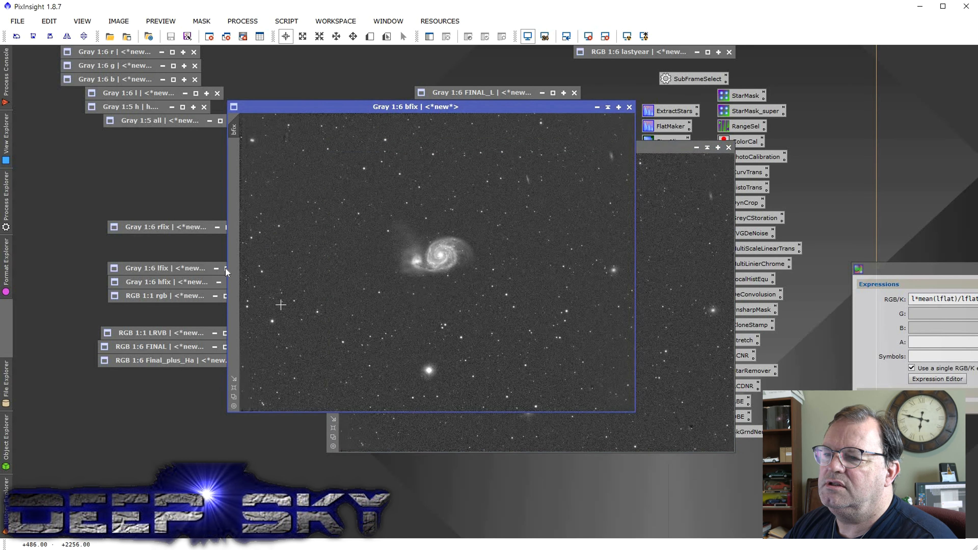
{"action": "left_click", "coordinate": [161, 268]}
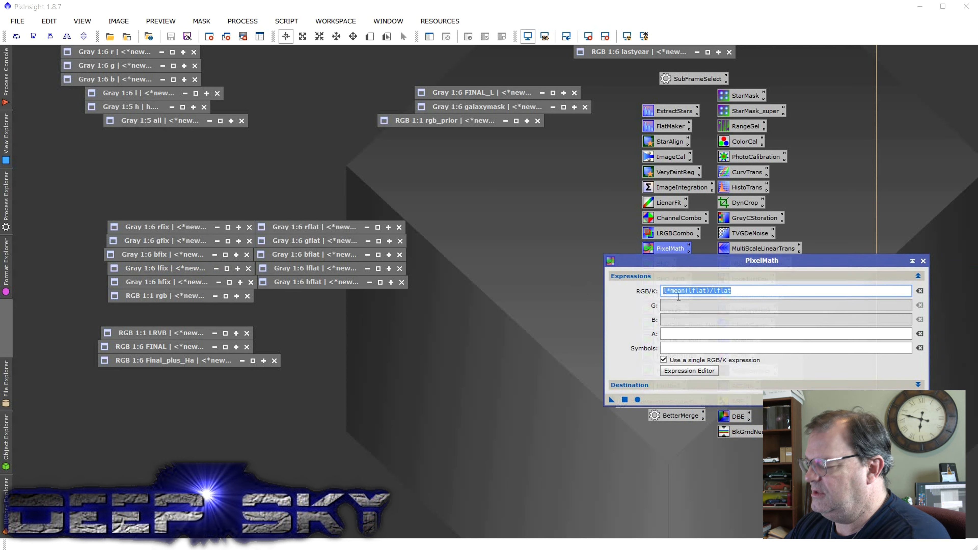
Step: Reset PixelMath and enter R=rfix, G=gfix, B=bfix to build the rgb colour image
{"action": "left_click", "coordinate": [663, 360]}
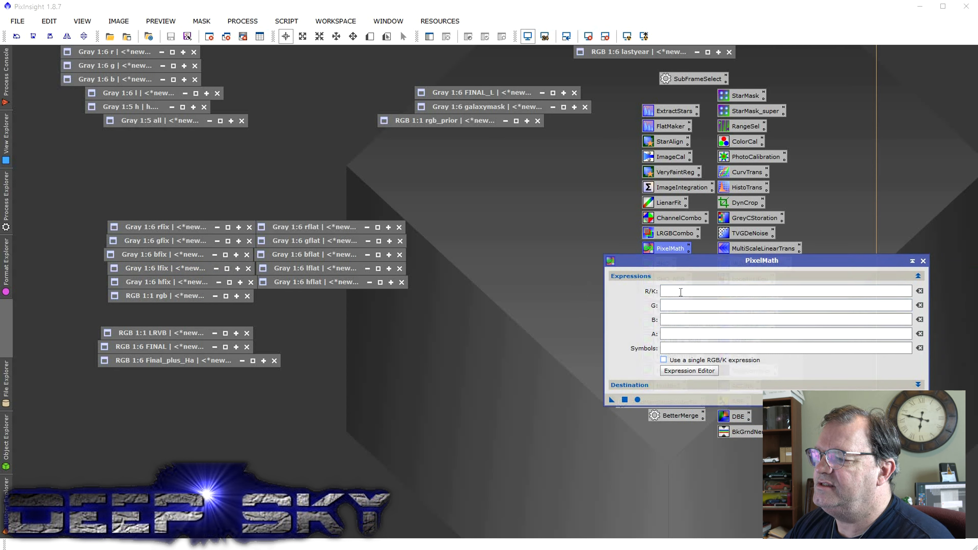
{"action": "type", "text": "rfix"}
{"action": "type", "text": "gfix"}
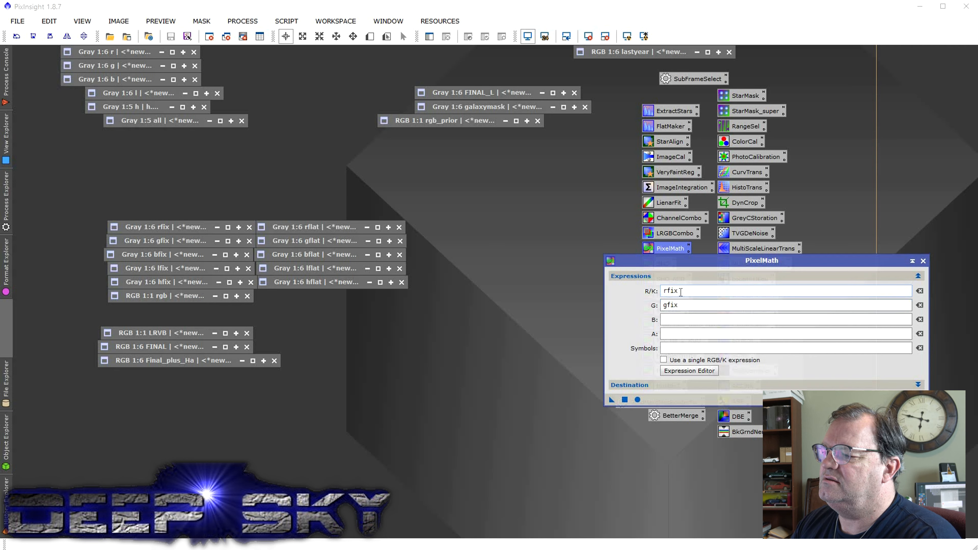
{"action": "type", "text": "bfix"}
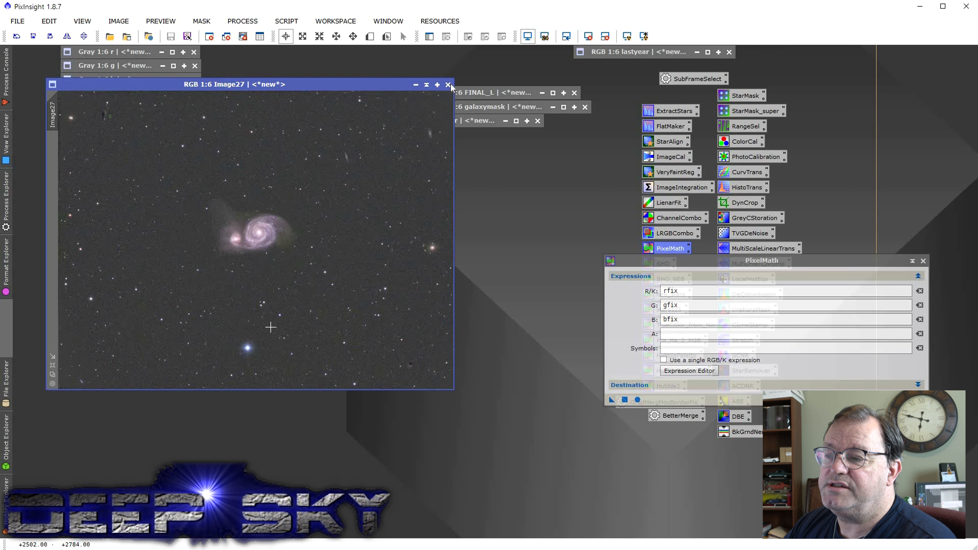
{"action": "mouse_move", "coordinate": [336, 295]}
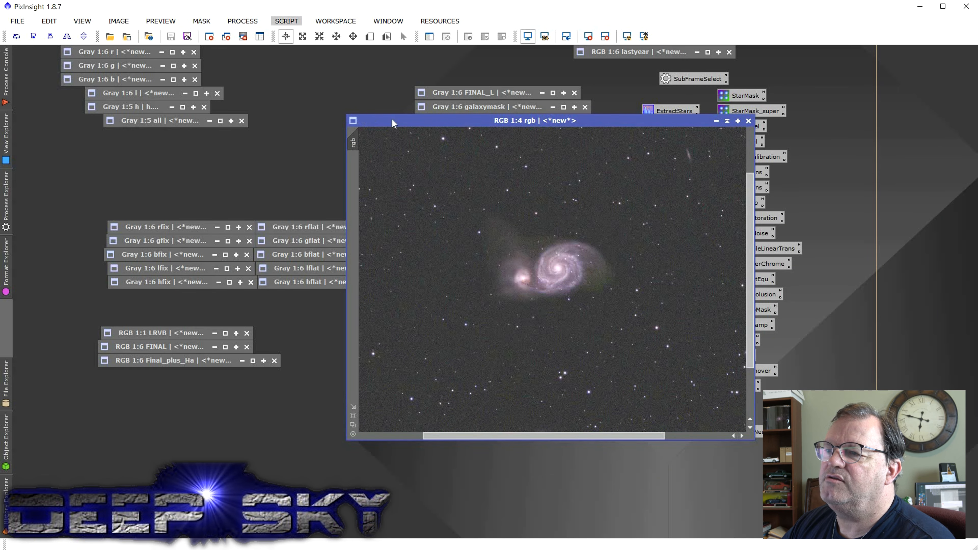
Step: Run Script > Multichannel Synthesis > LRVB-AIP with the luminance frame and rgb as inputs
{"action": "left_click", "coordinate": [287, 21]}
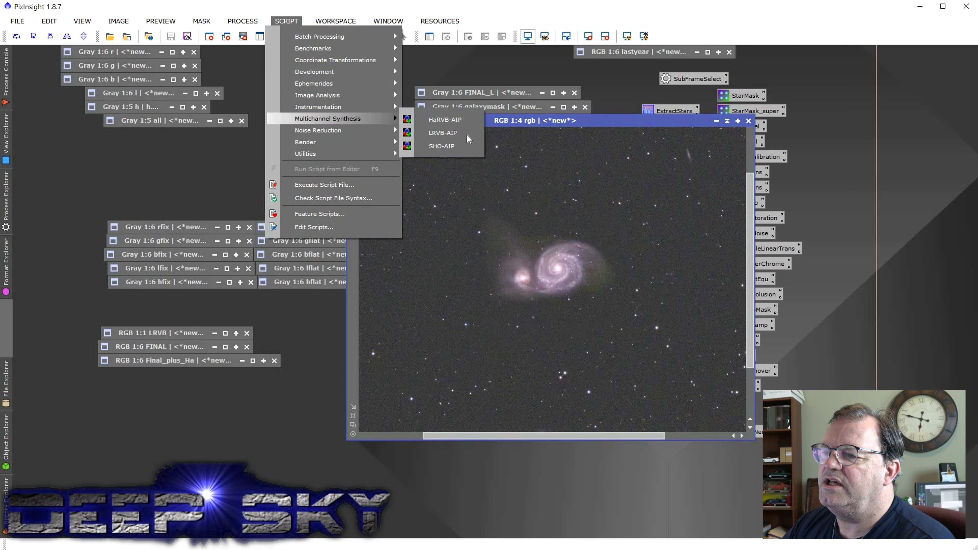
{"action": "left_click", "coordinate": [444, 133]}
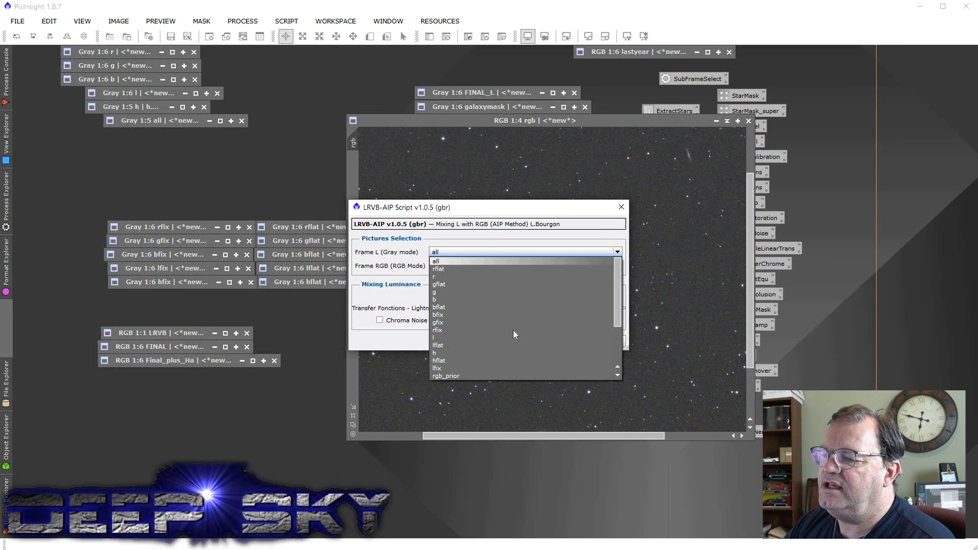
{"action": "scroll", "scroll_direction": "down", "scroll_amount": 3}
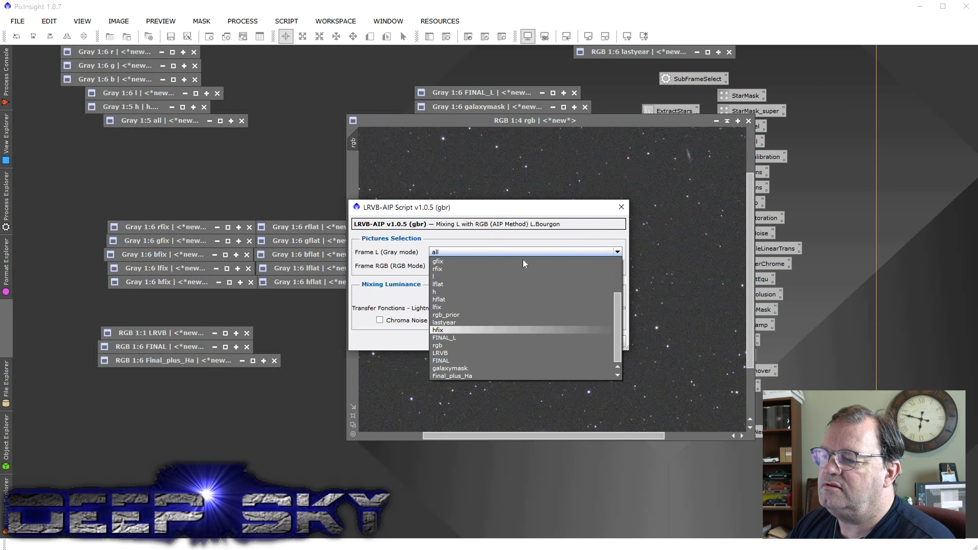
{"action": "left_click", "coordinate": [437, 307]}
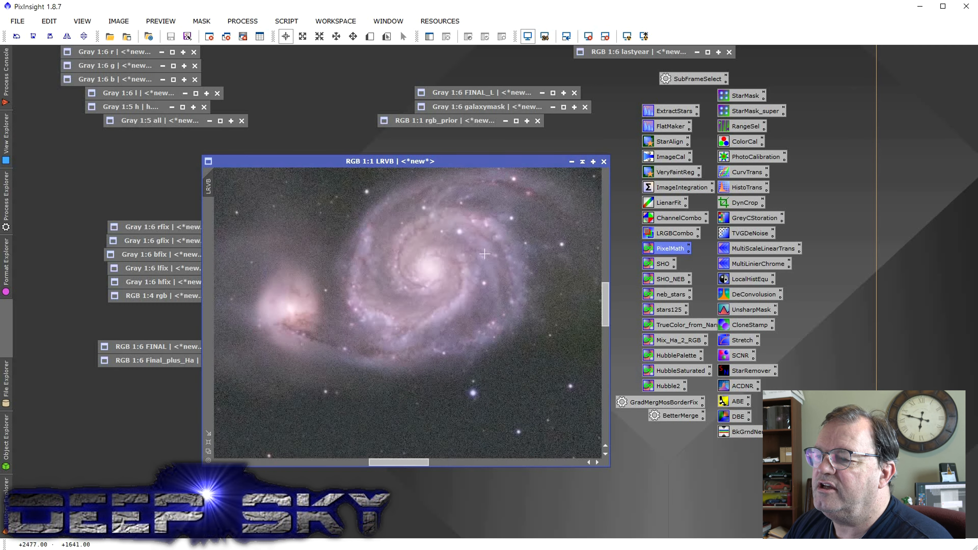
{"action": "mouse_move", "coordinate": [469, 279]}
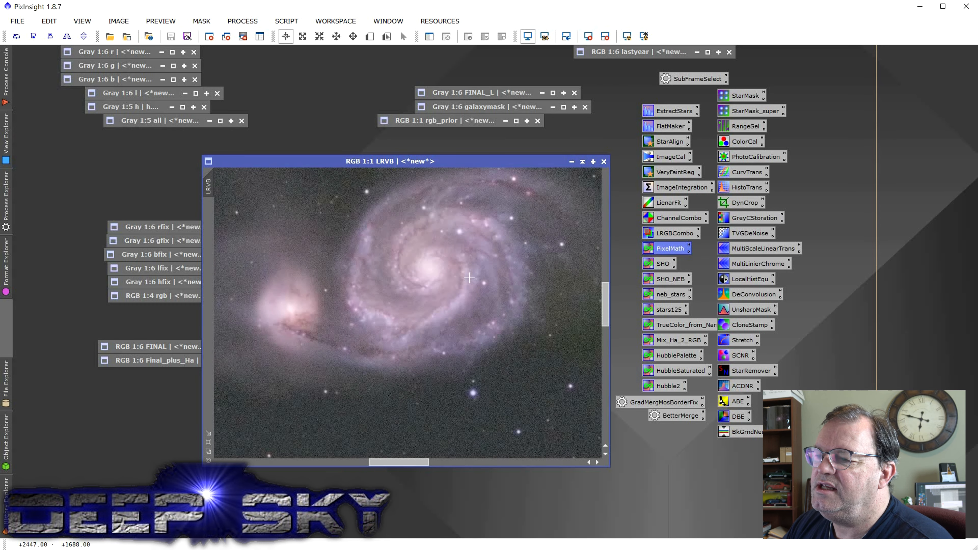
{"action": "mouse_move", "coordinate": [466, 196]}
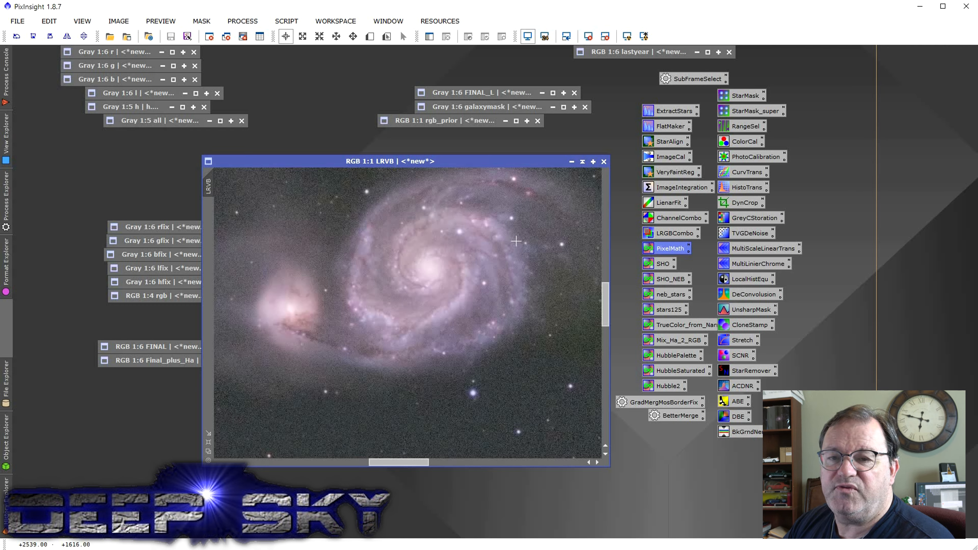
{"action": "mouse_move", "coordinate": [431, 294]}
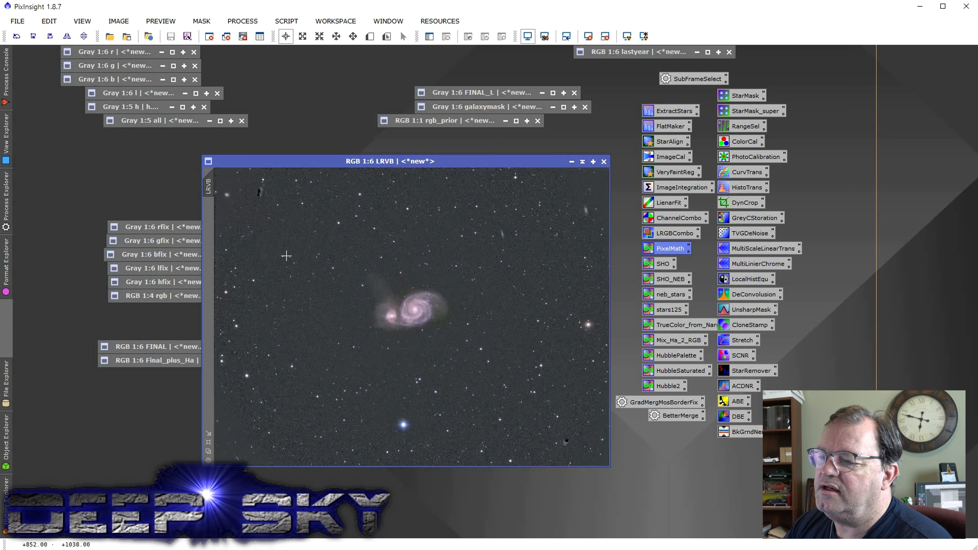
{"action": "mouse_move", "coordinate": [280, 362]}
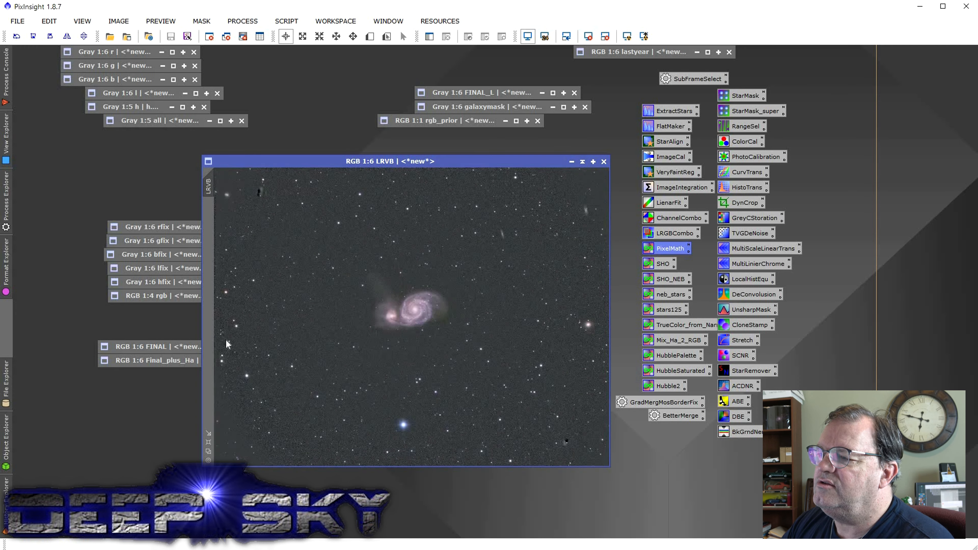
Step: Show the FINAL image and review its ACDNR, CloneStamp and HistogramTransformation history entries
{"action": "left_click", "coordinate": [572, 161]}
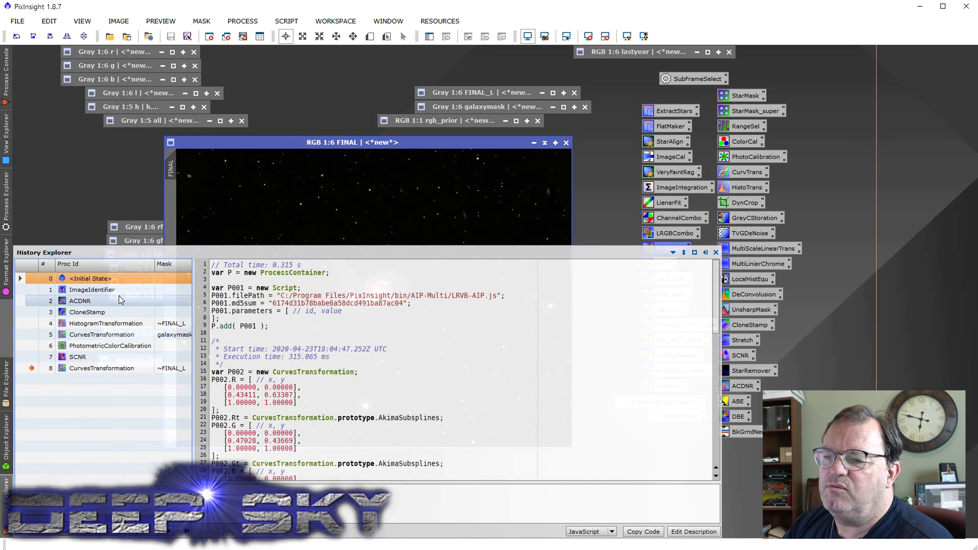
{"action": "left_click", "coordinate": [79, 300]}
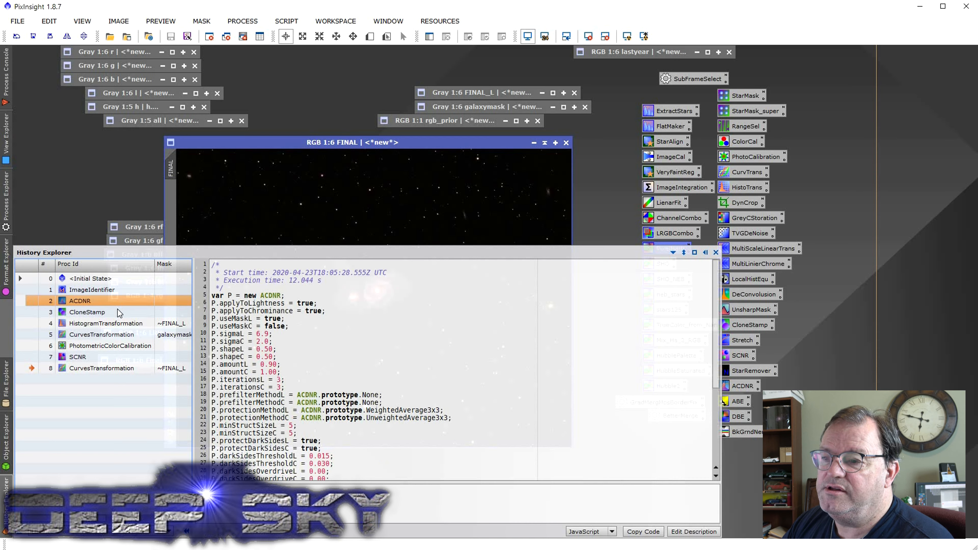
{"action": "left_click", "coordinate": [87, 313]}
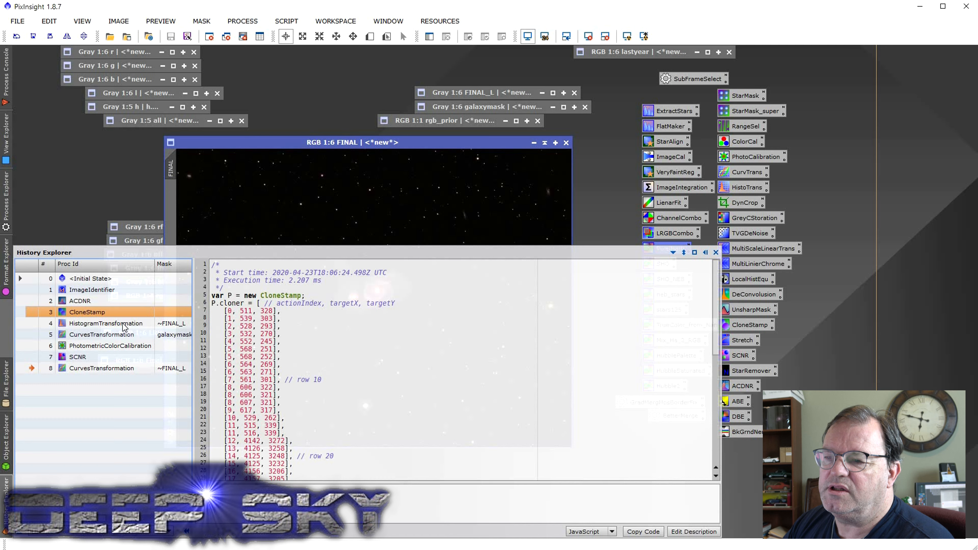
{"action": "left_click", "coordinate": [103, 324]}
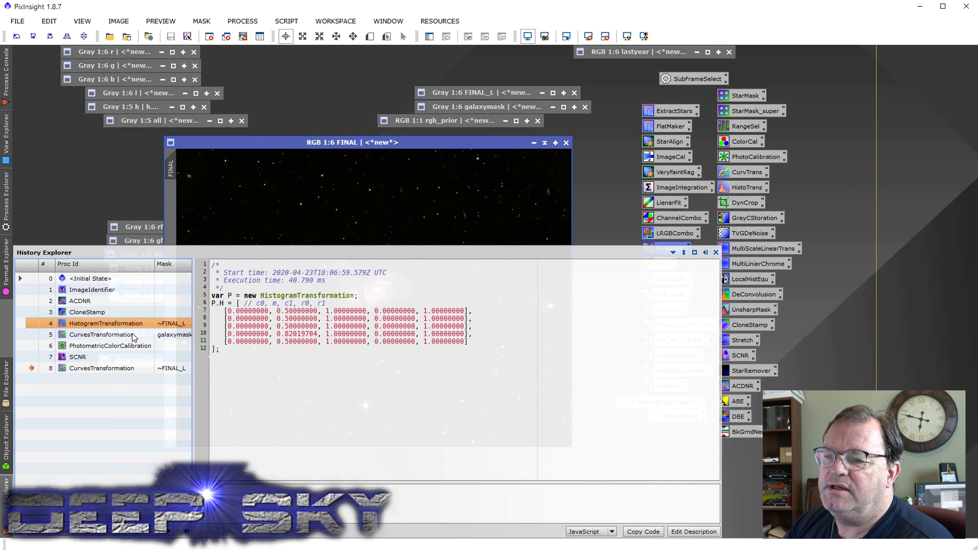
Step: Review the masked Curves, PhotometricColorCalibration, SCNR and final Curves history entries
{"action": "left_click", "coordinate": [100, 335]}
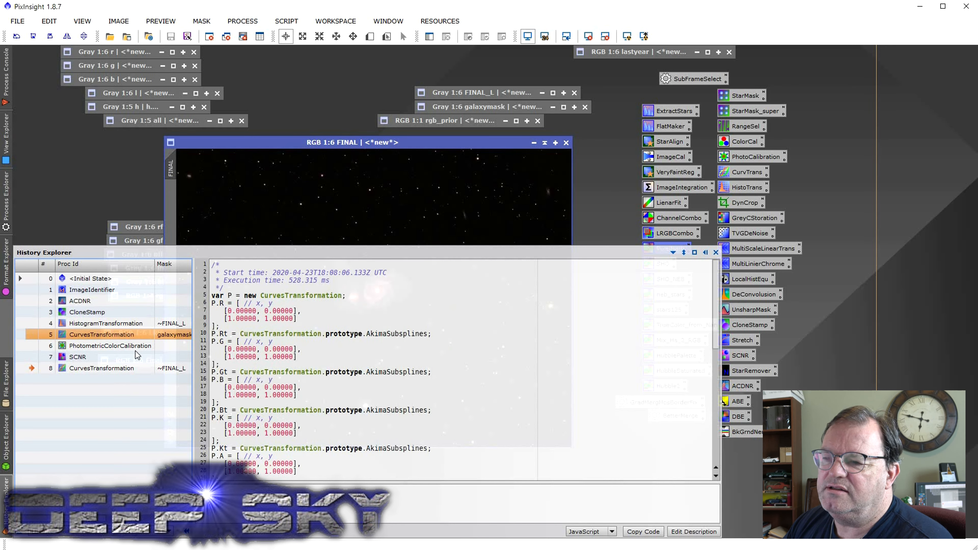
{"action": "left_click", "coordinate": [110, 346]}
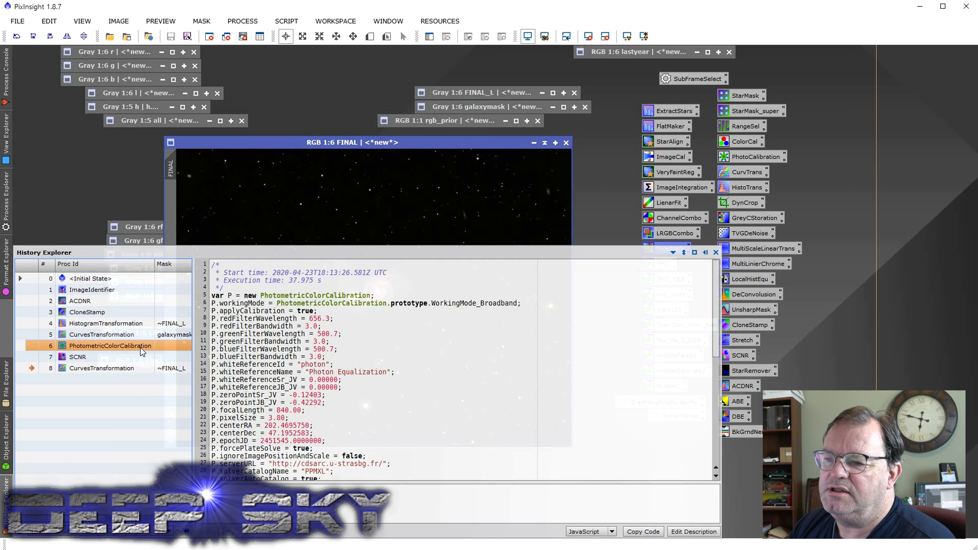
{"action": "mouse_move", "coordinate": [128, 363]}
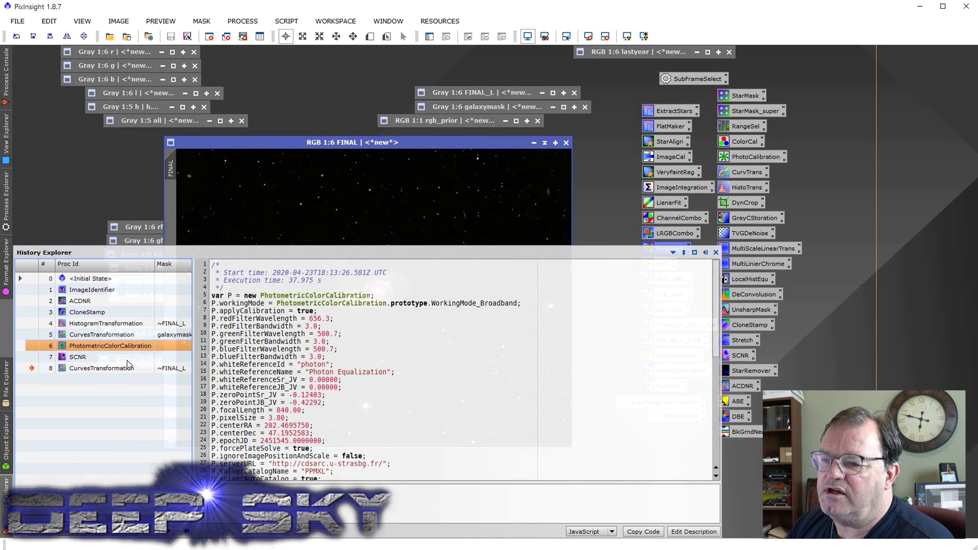
{"action": "left_click", "coordinate": [78, 357]}
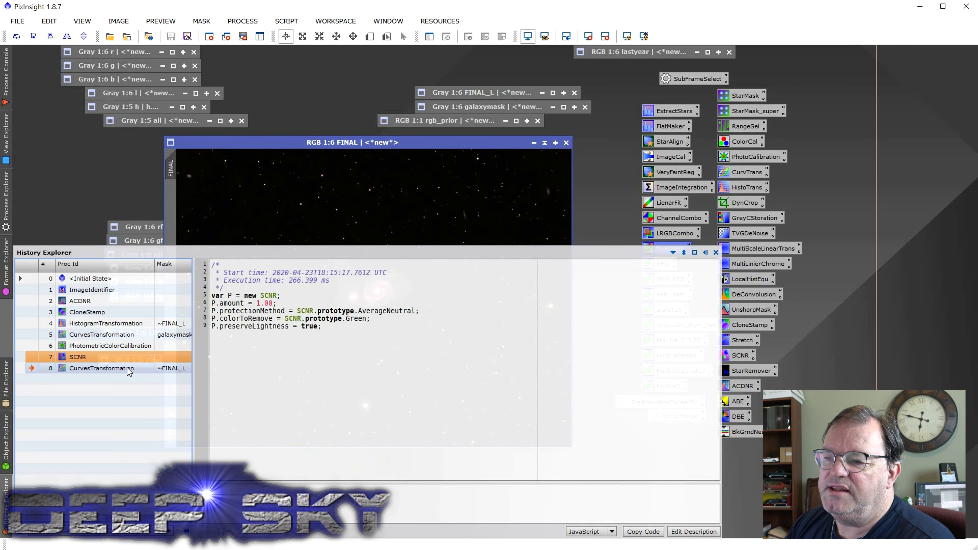
{"action": "left_click", "coordinate": [101, 368]}
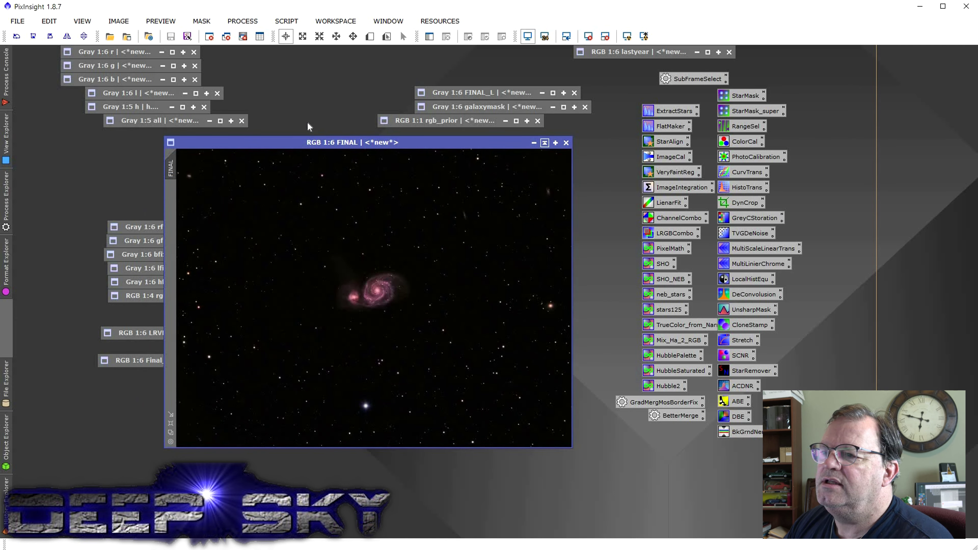
Step: Run the HaRVB-AIP script with hfix as the H-alpha image and FINAL as the RGB frame
{"action": "left_click", "coordinate": [286, 21]}
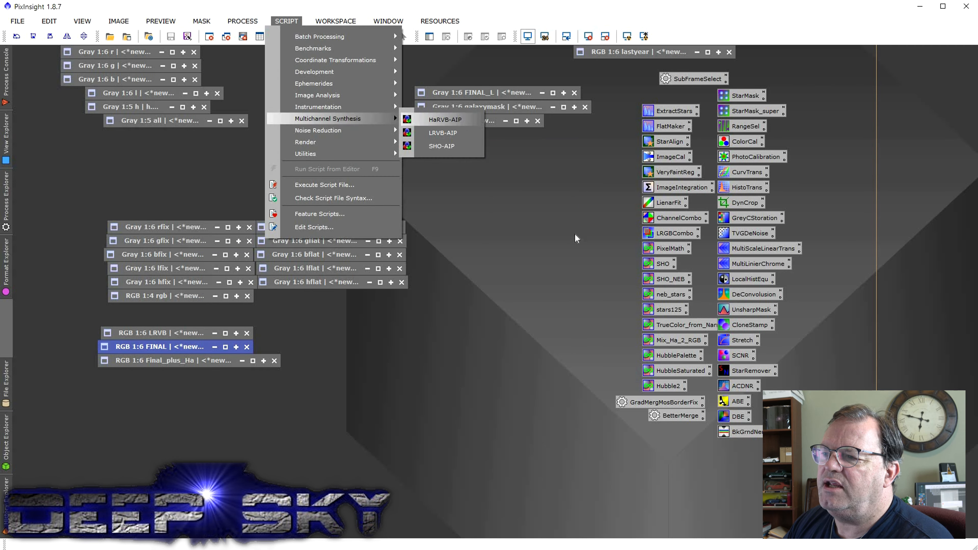
{"action": "left_click", "coordinate": [445, 119]}
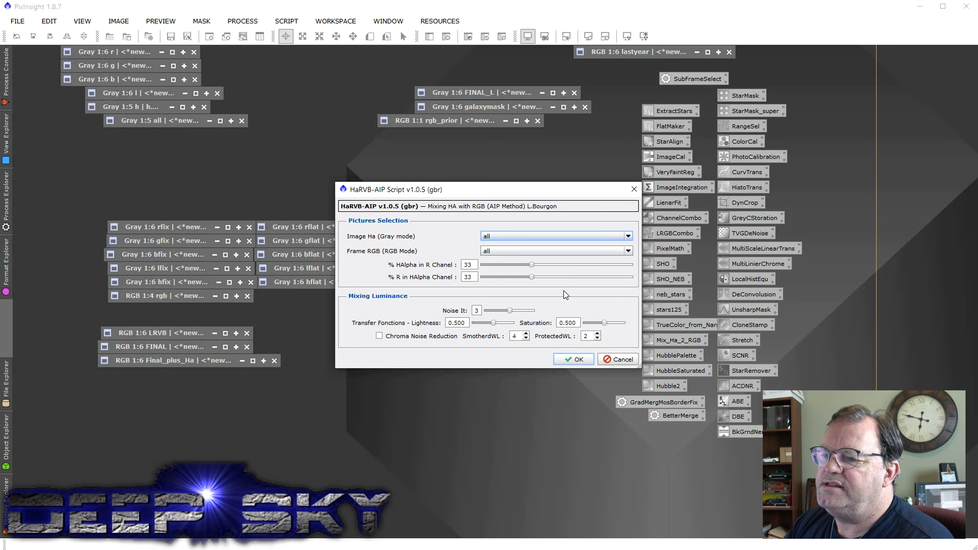
{"action": "left_click", "coordinate": [629, 237]}
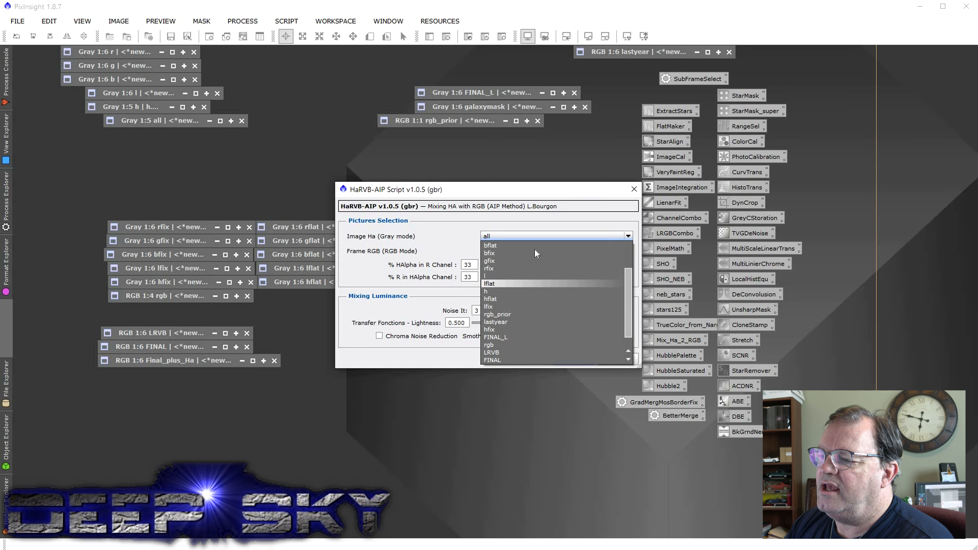
{"action": "left_click", "coordinate": [489, 330]}
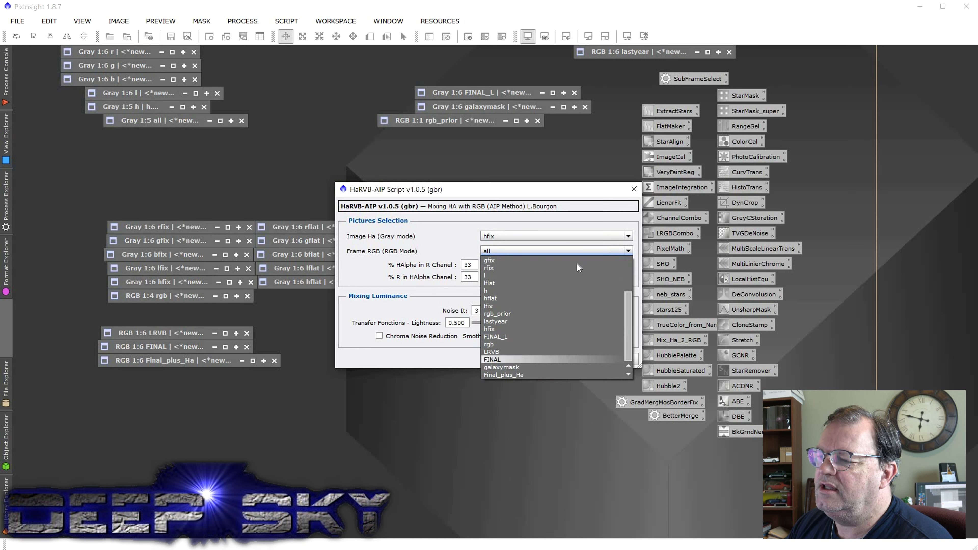
{"action": "left_click", "coordinate": [492, 359]}
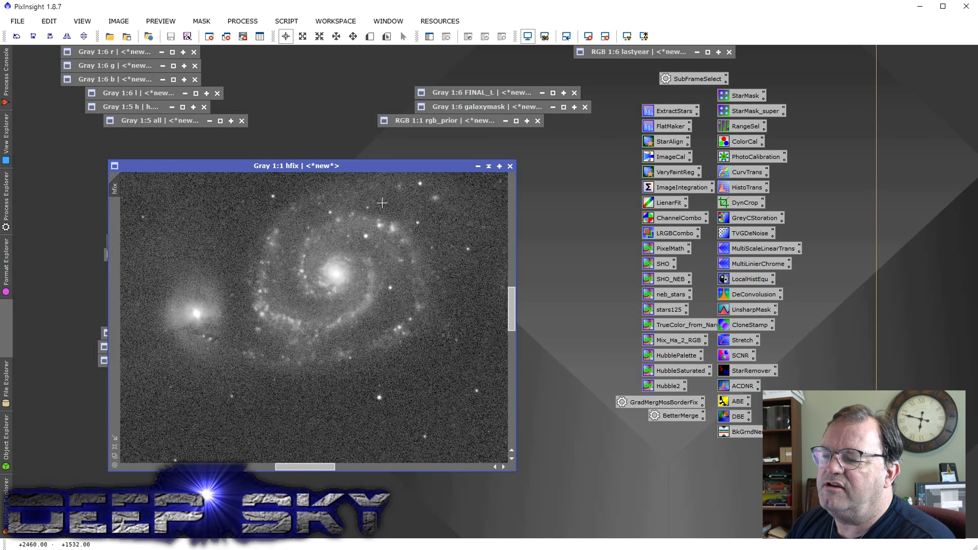
{"action": "mouse_move", "coordinate": [250, 357]}
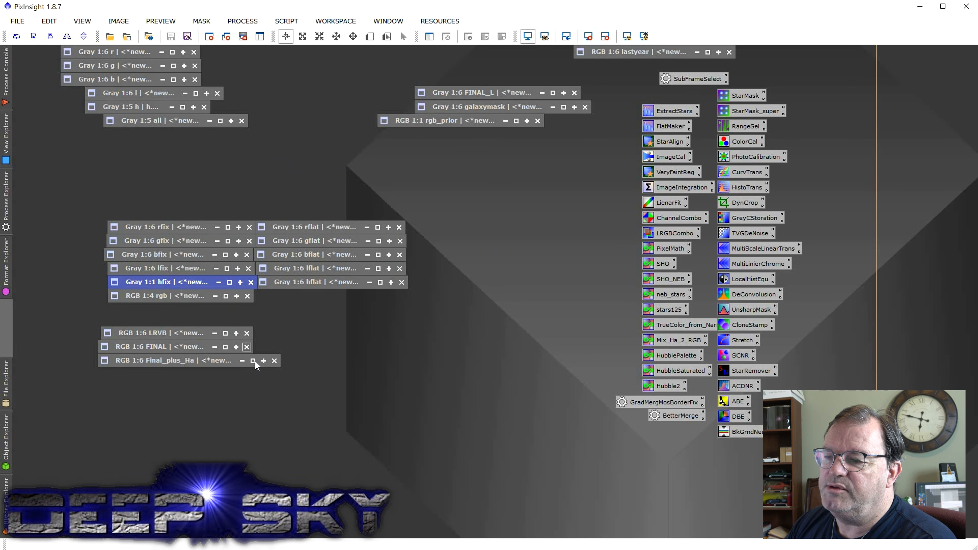
Step: Restore the Final_plus_Ha window to view M51 with pink H-alpha highlights
{"action": "left_click", "coordinate": [253, 360]}
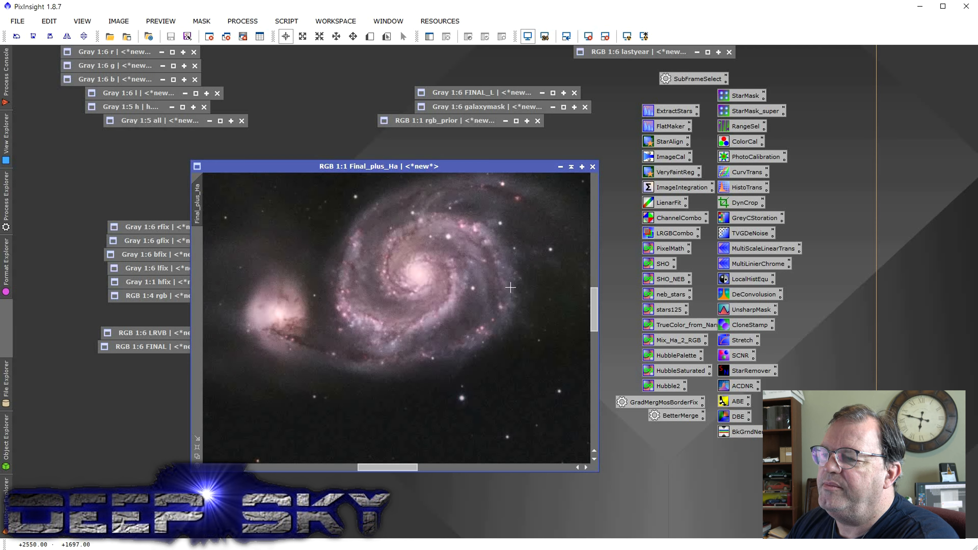
{"action": "mouse_move", "coordinate": [438, 290]}
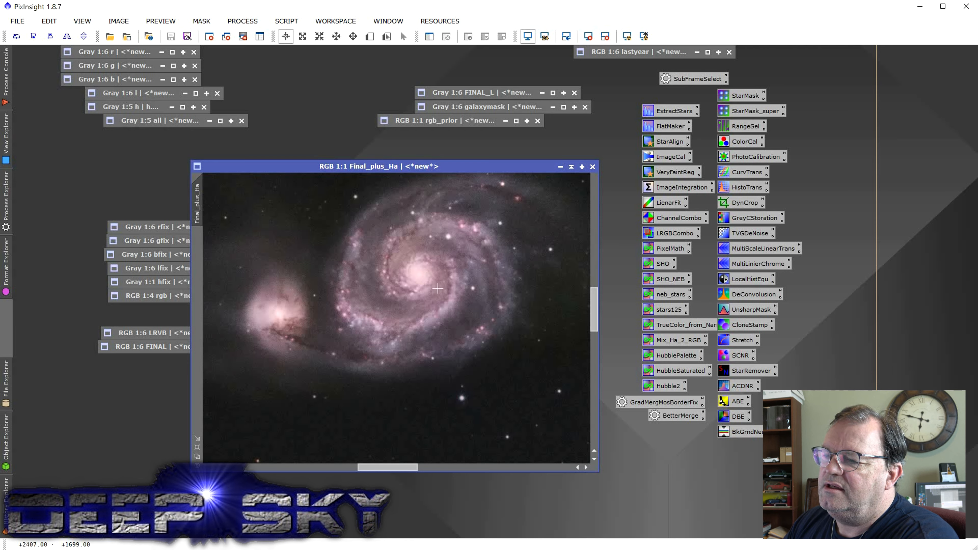
{"action": "mouse_move", "coordinate": [467, 337]}
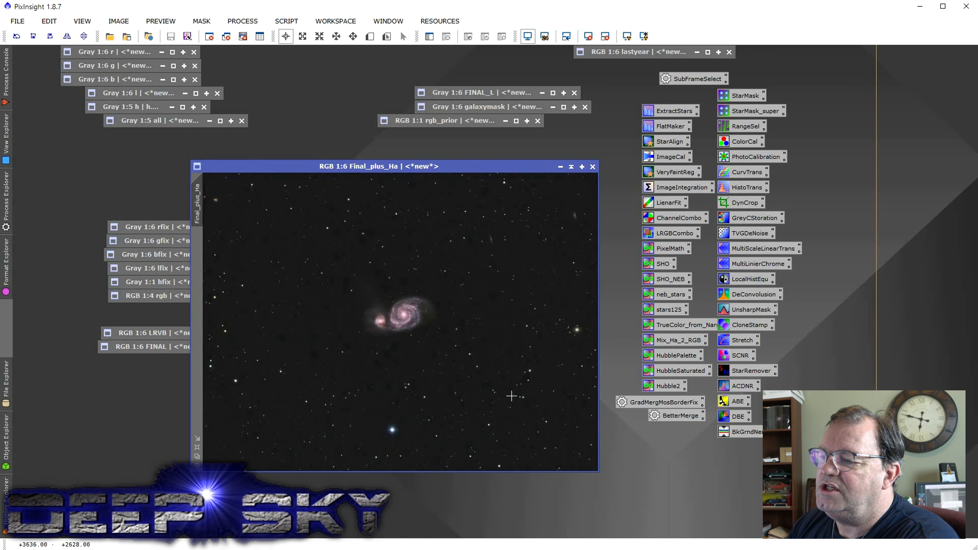
{"action": "mouse_move", "coordinate": [465, 339]}
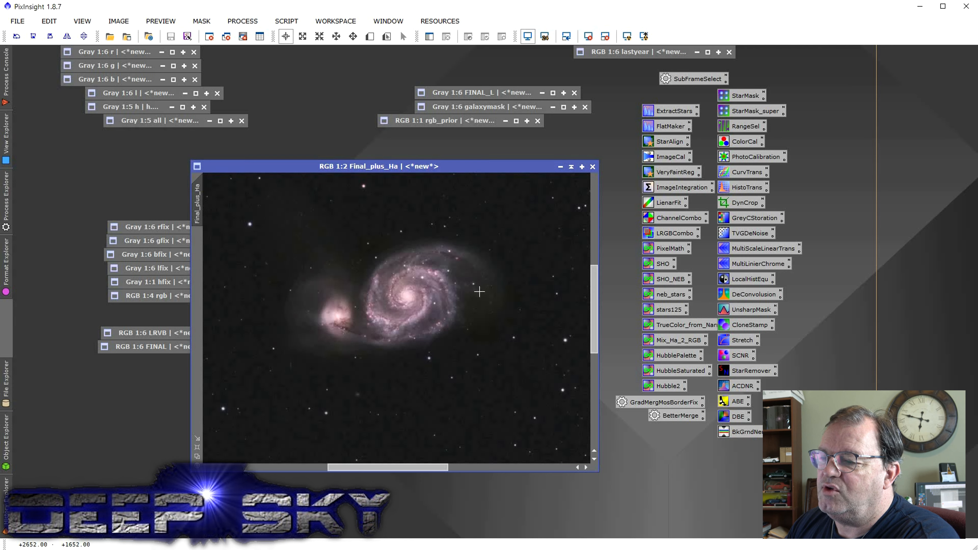
{"action": "mouse_move", "coordinate": [481, 287]}
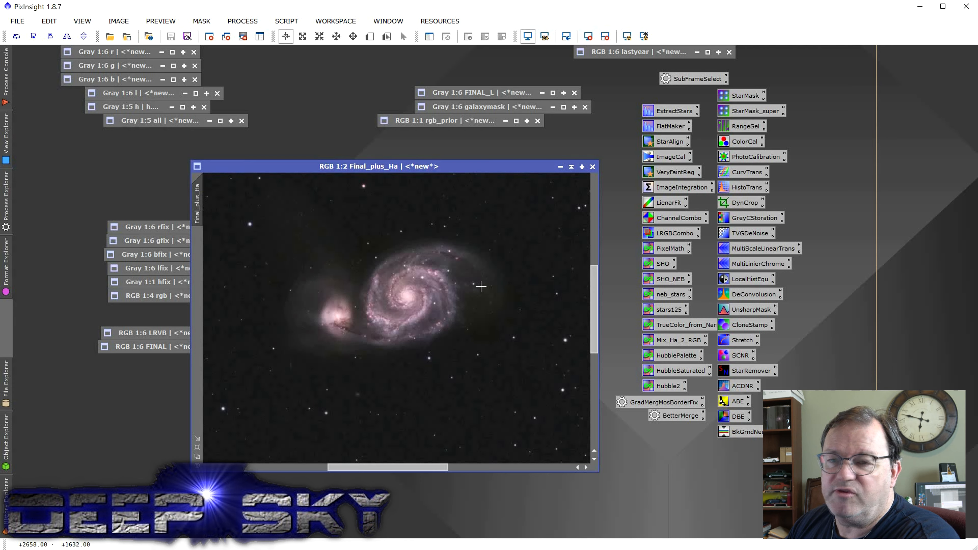